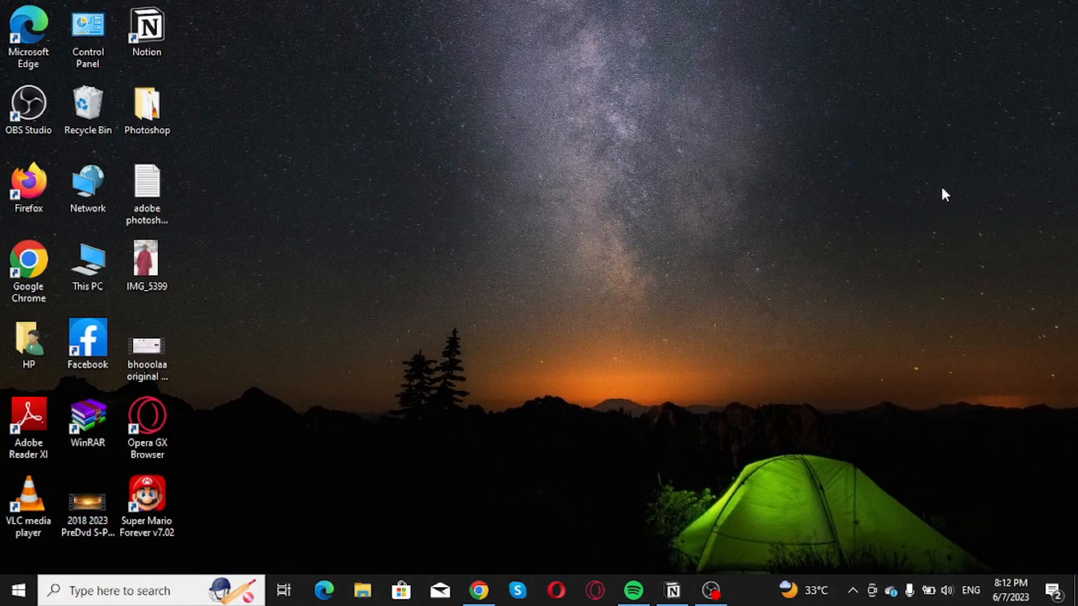
mouse_move(983, 234)
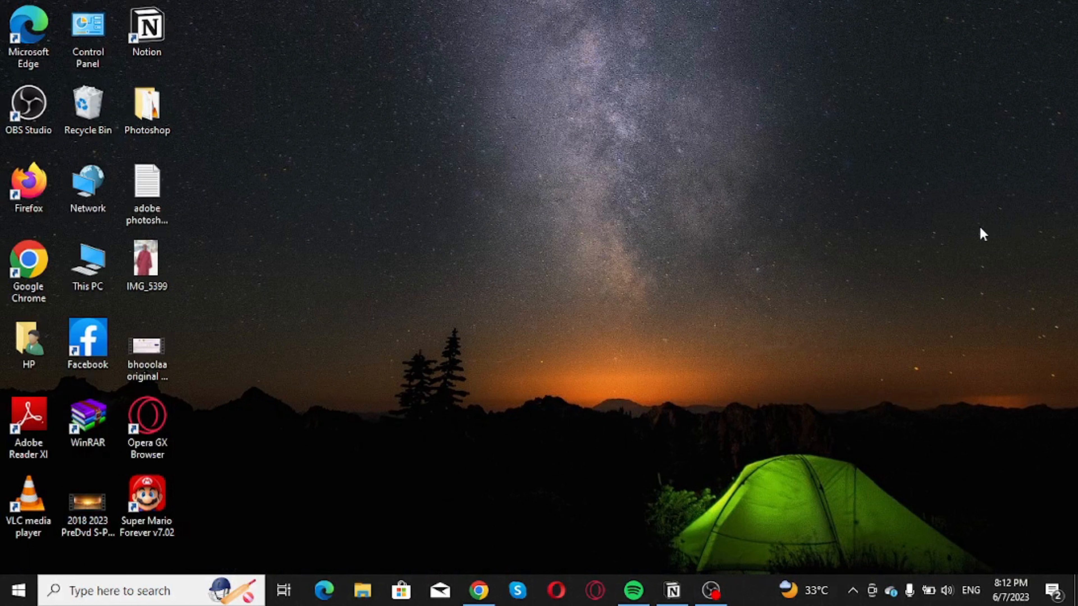
mouse_move(956, 241)
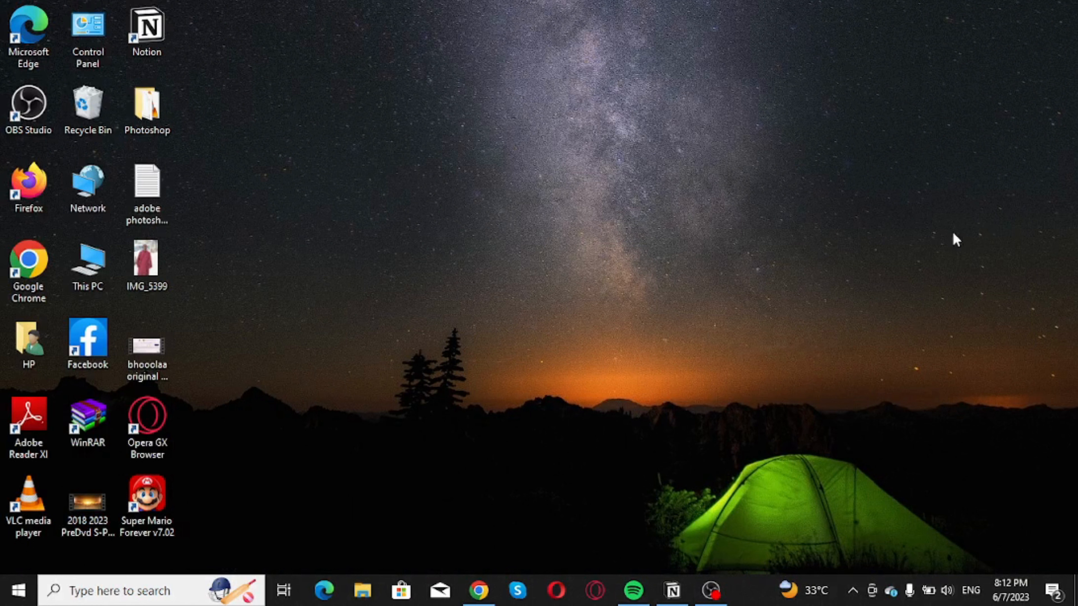
mouse_move(901, 248)
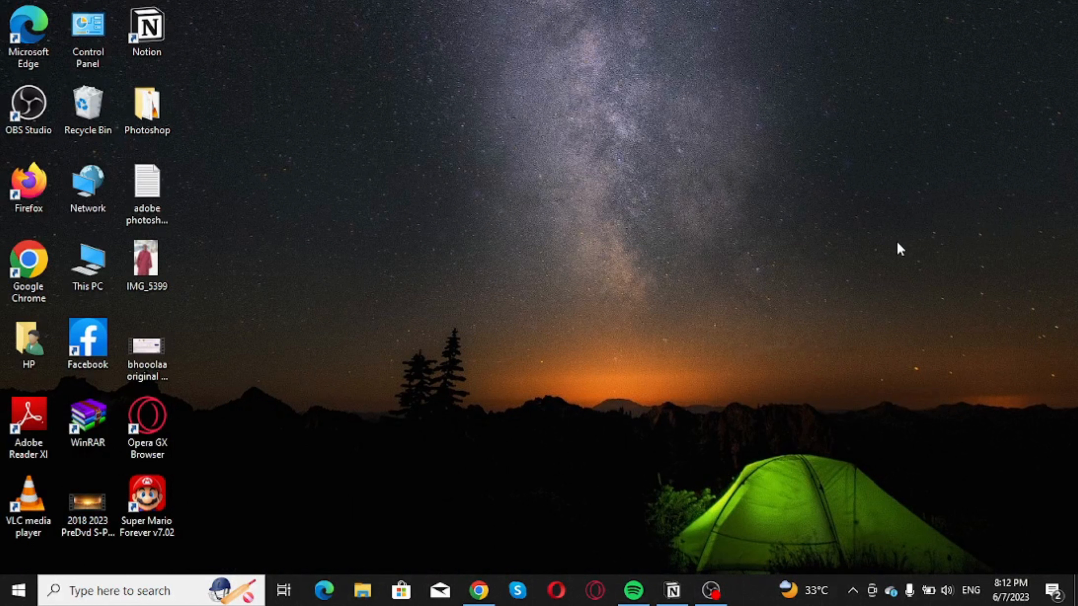
mouse_move(875, 352)
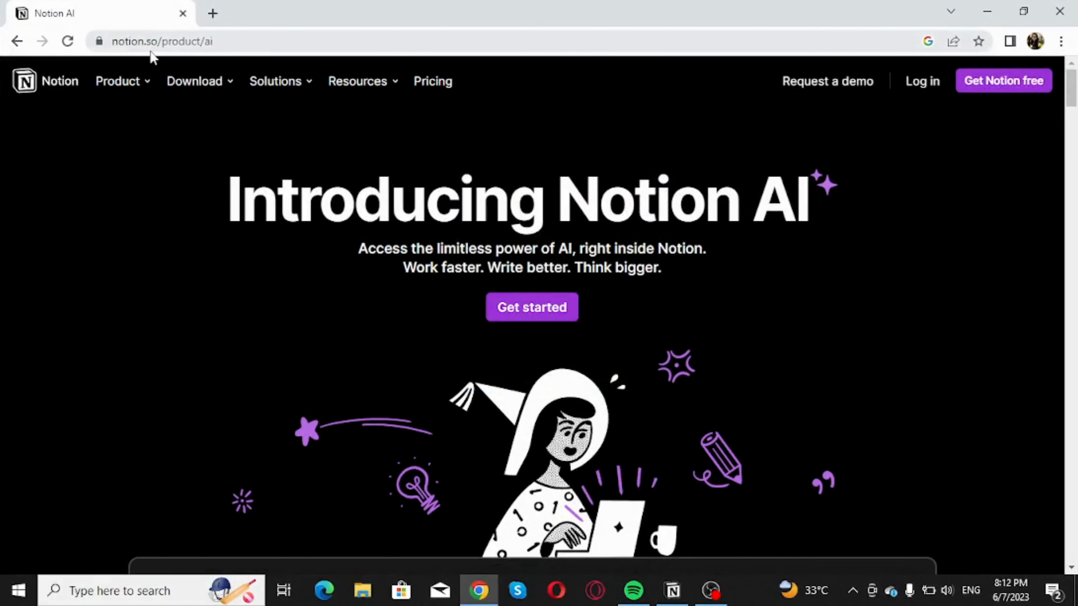
mouse_move(185, 49)
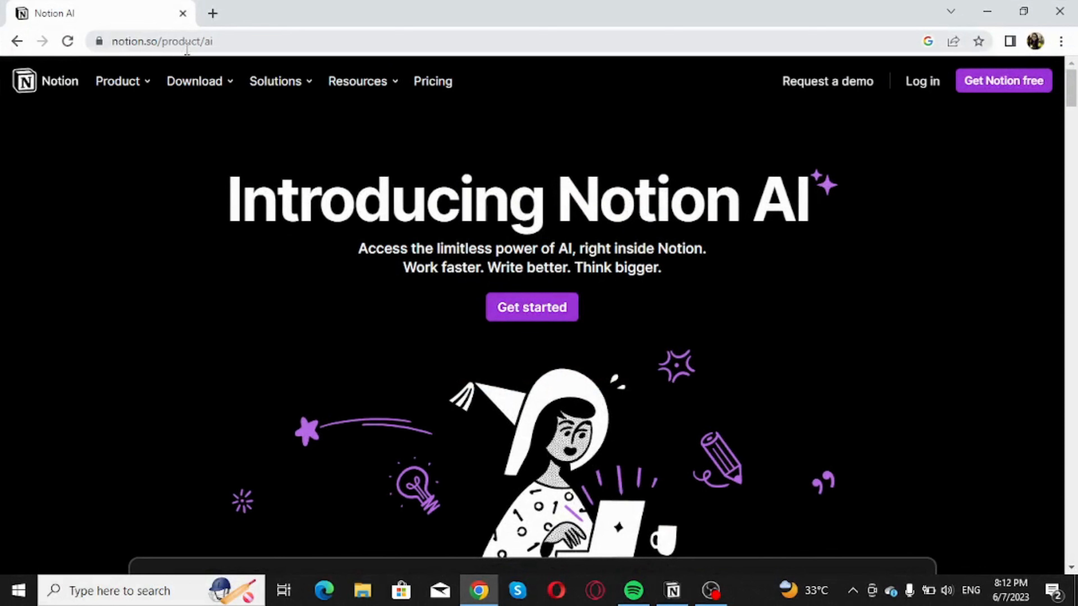
mouse_move(713, 285)
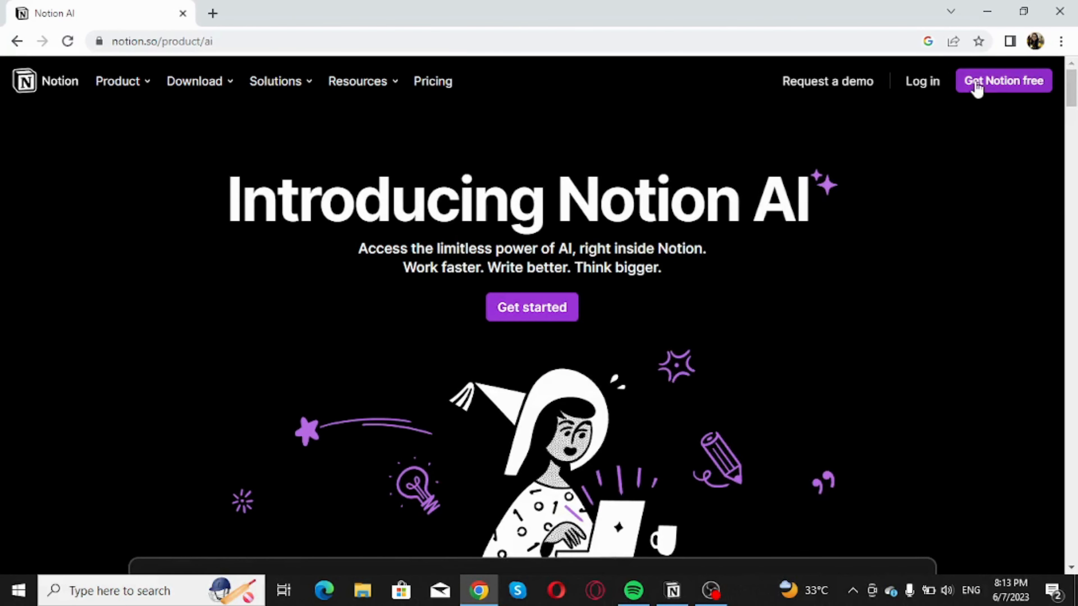
mouse_move(533, 244)
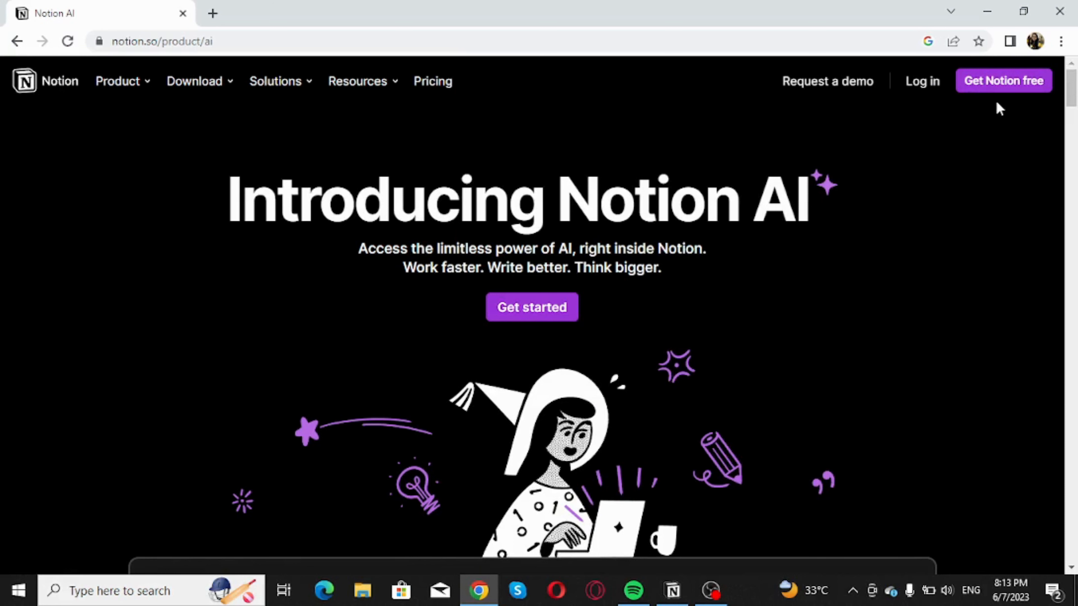
mouse_move(717, 262)
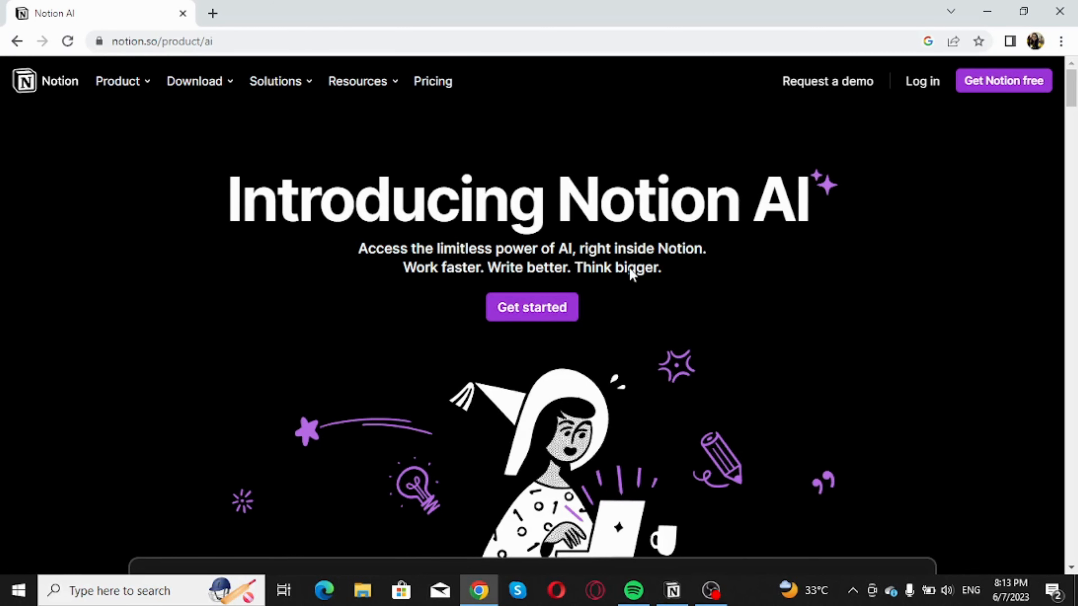
mouse_move(708, 399)
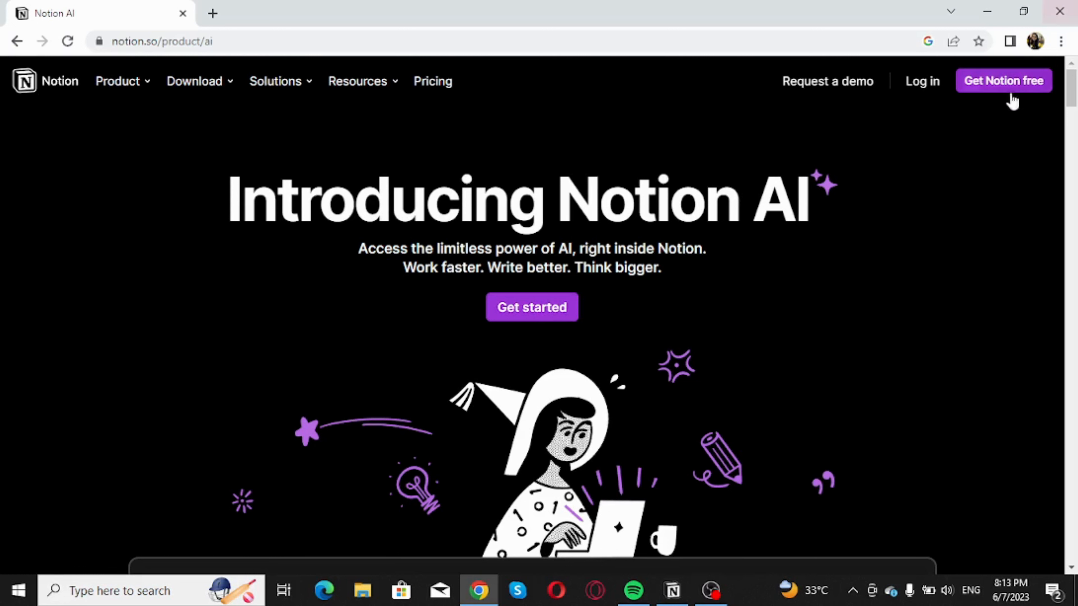
mouse_move(996, 141)
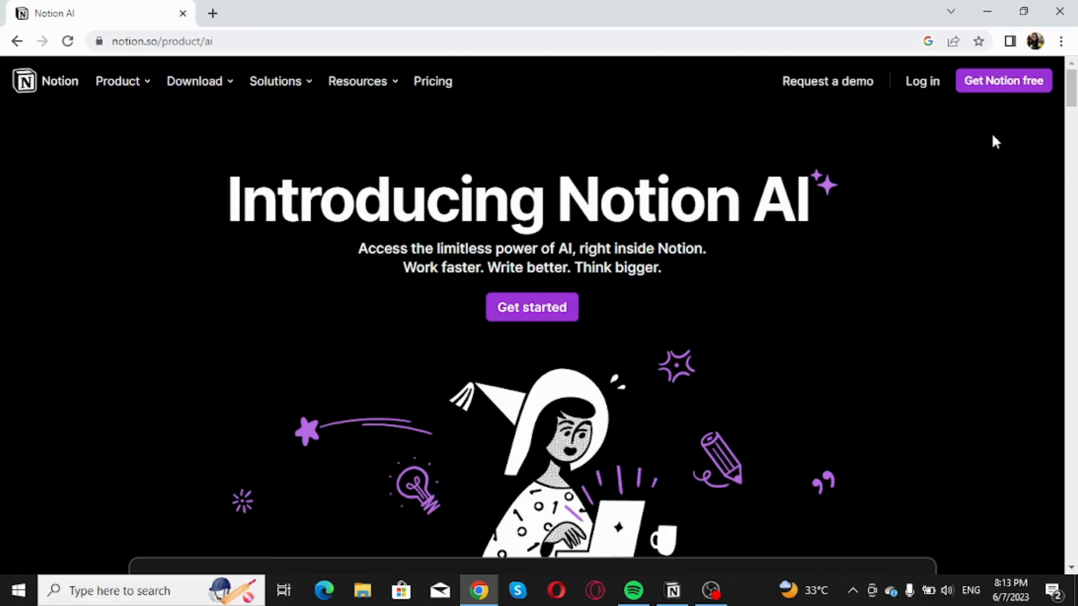
mouse_move(1043, 174)
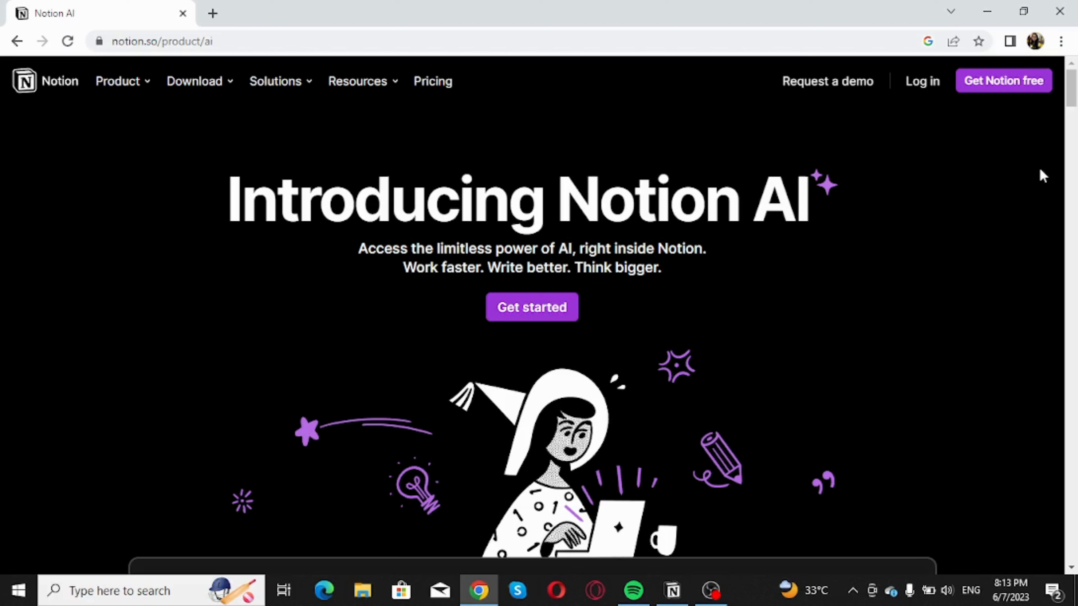
mouse_move(357, 490)
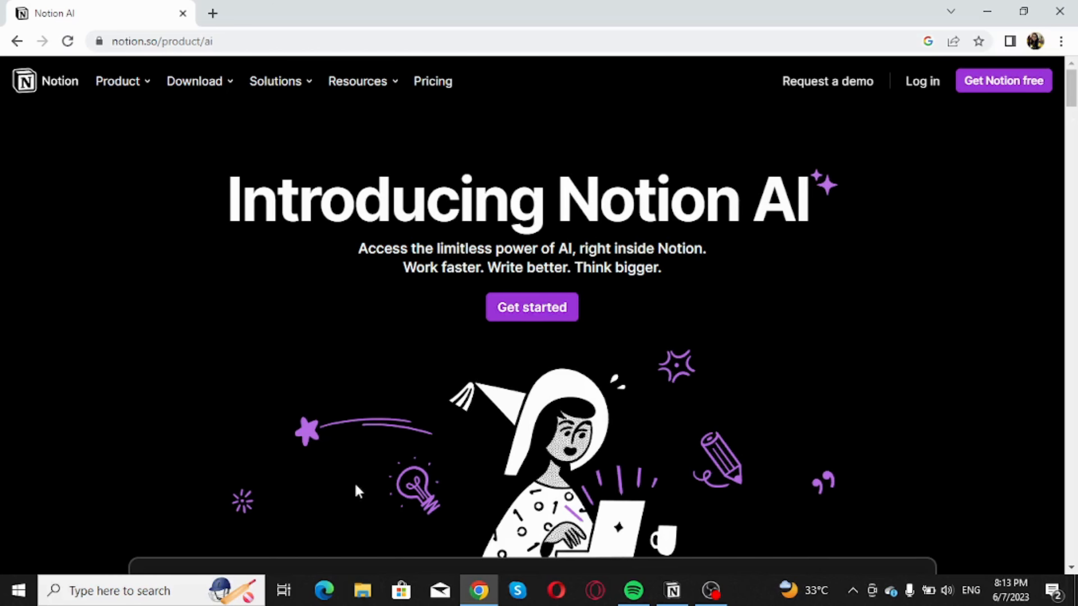
- Open the Task List page showing the To Do, Doing and Done board
left_click(671, 590)
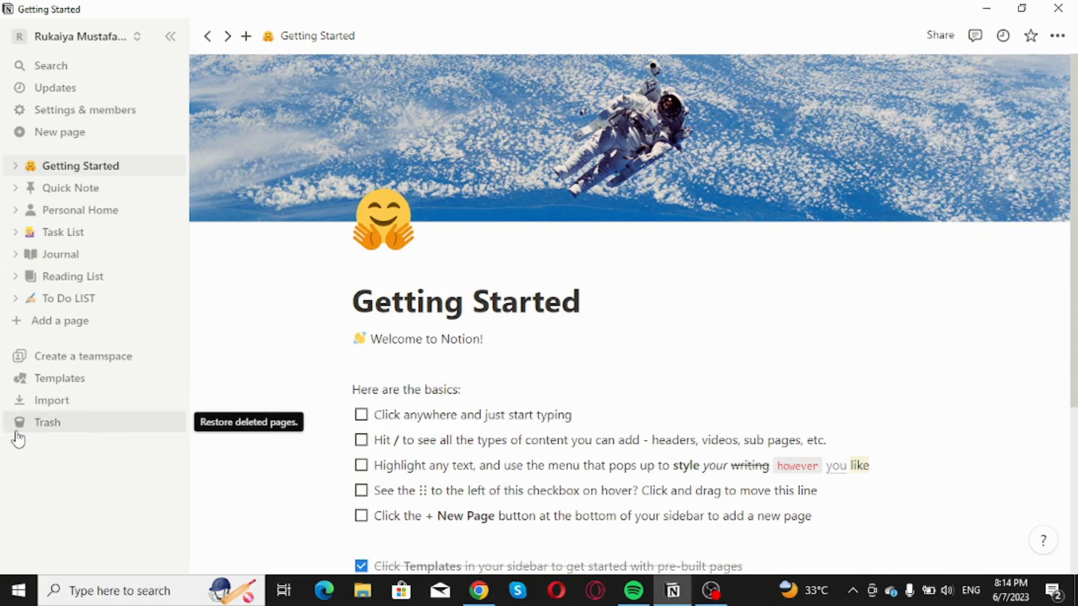
mouse_move(70, 187)
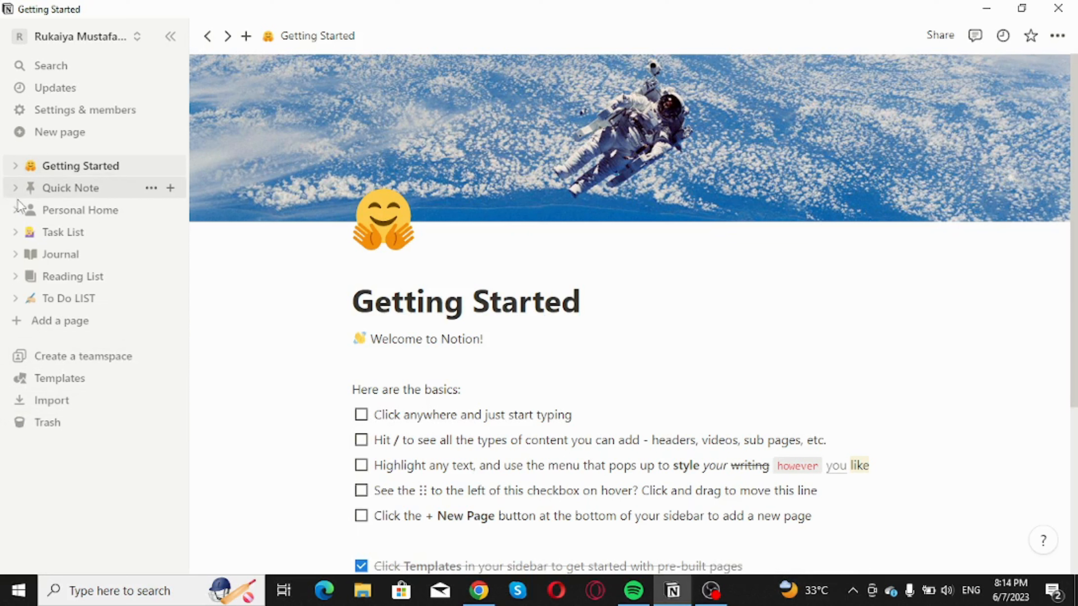
mouse_move(33, 232)
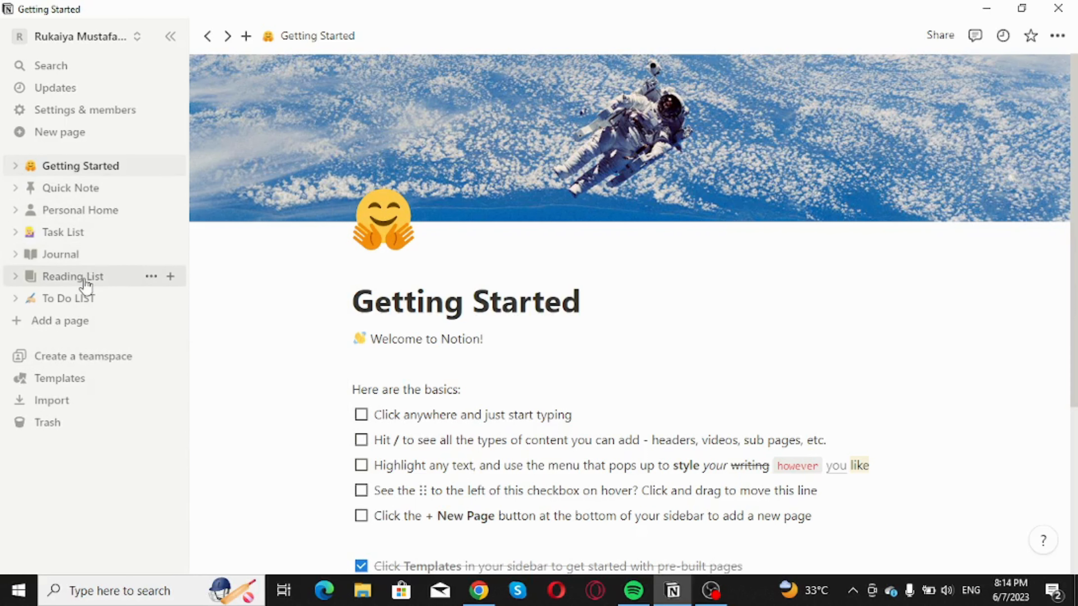
left_click(63, 232)
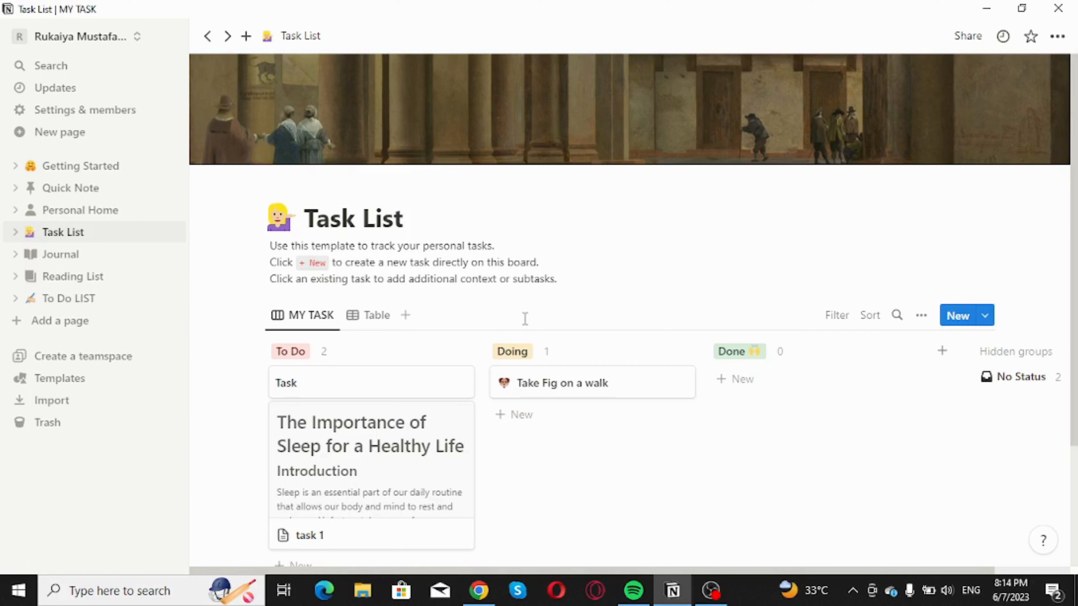
mouse_move(527, 322)
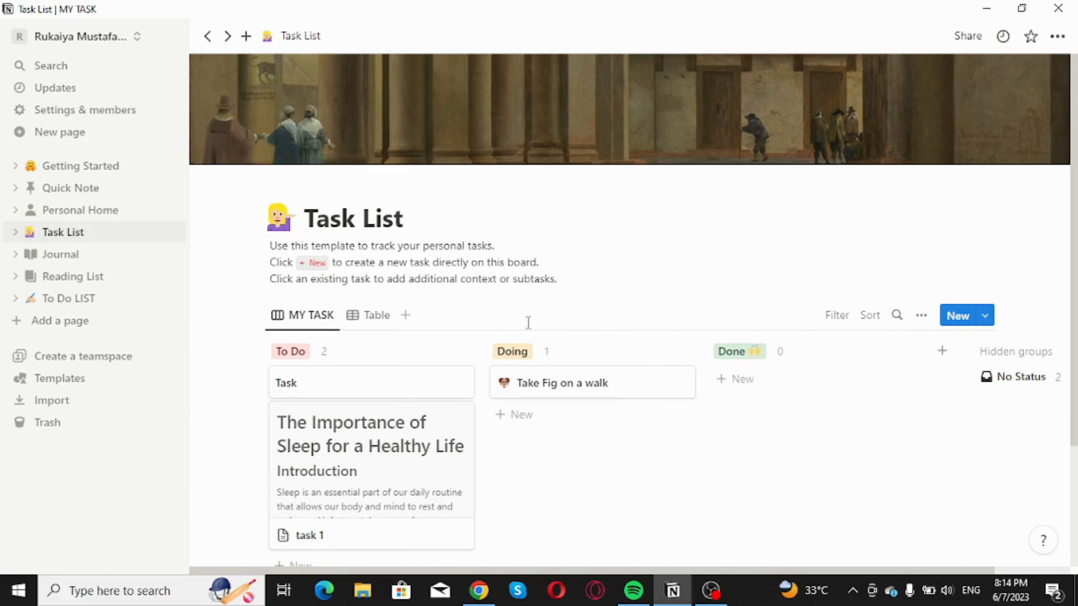
mouse_move(545, 352)
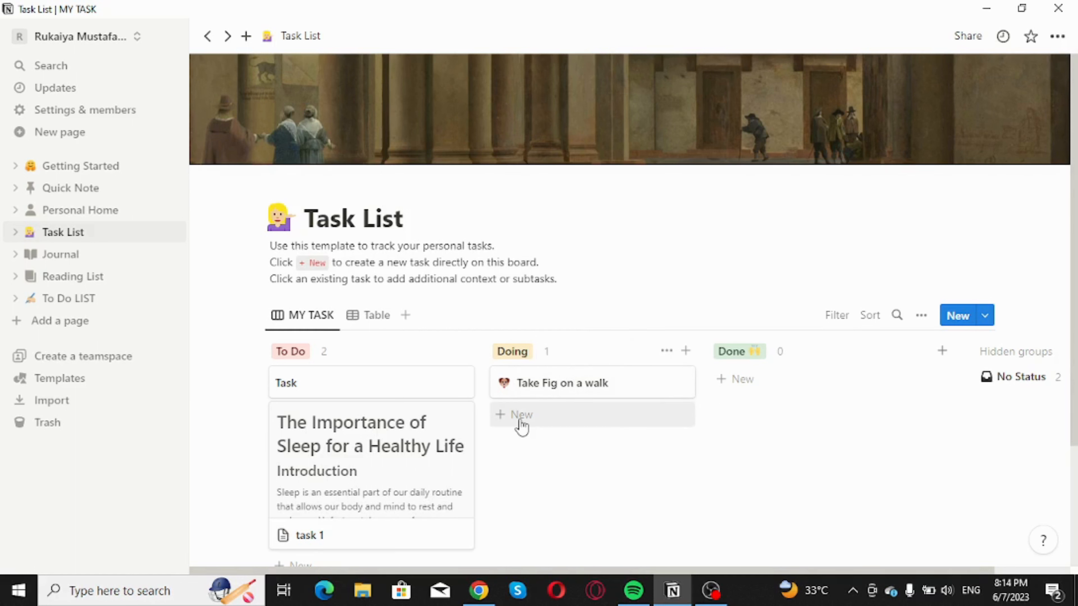
- Create a new card named 'Task 2' in the Doing column
left_click(514, 414)
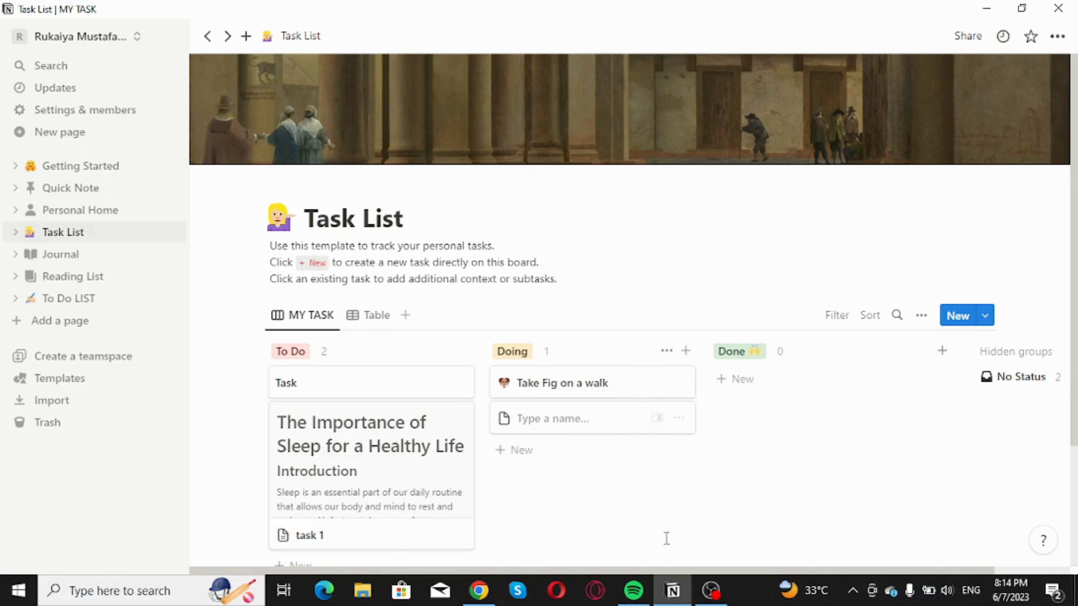
type("T")
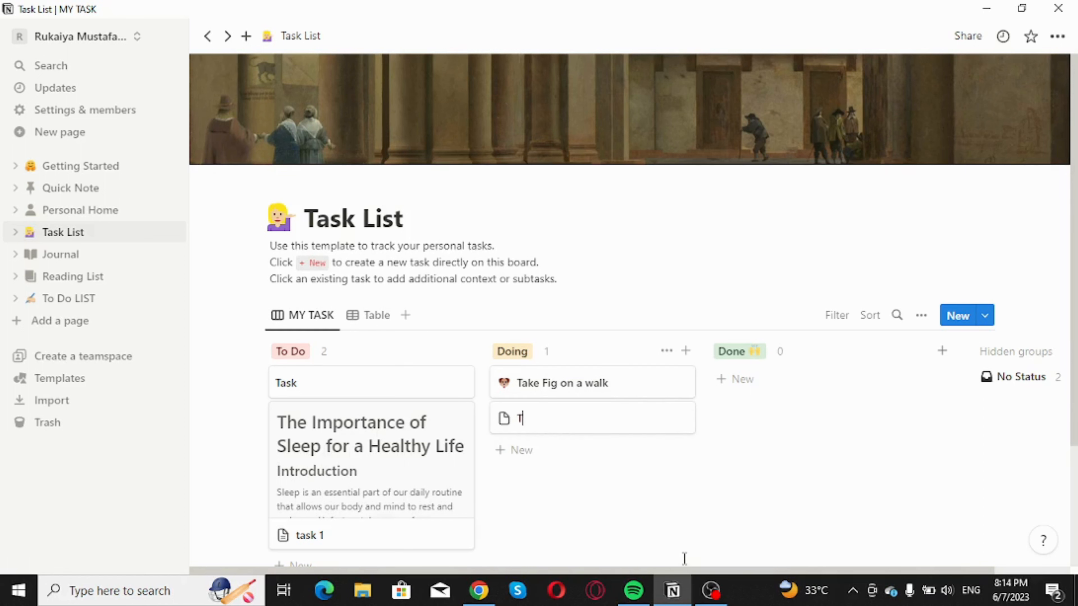
type("ask 2")
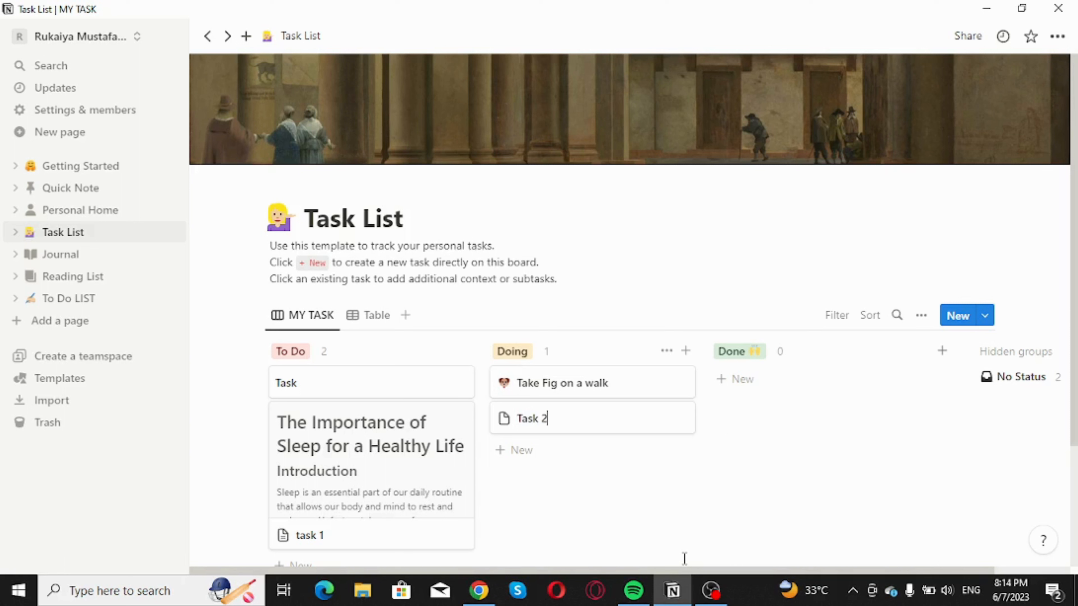
mouse_move(710, 398)
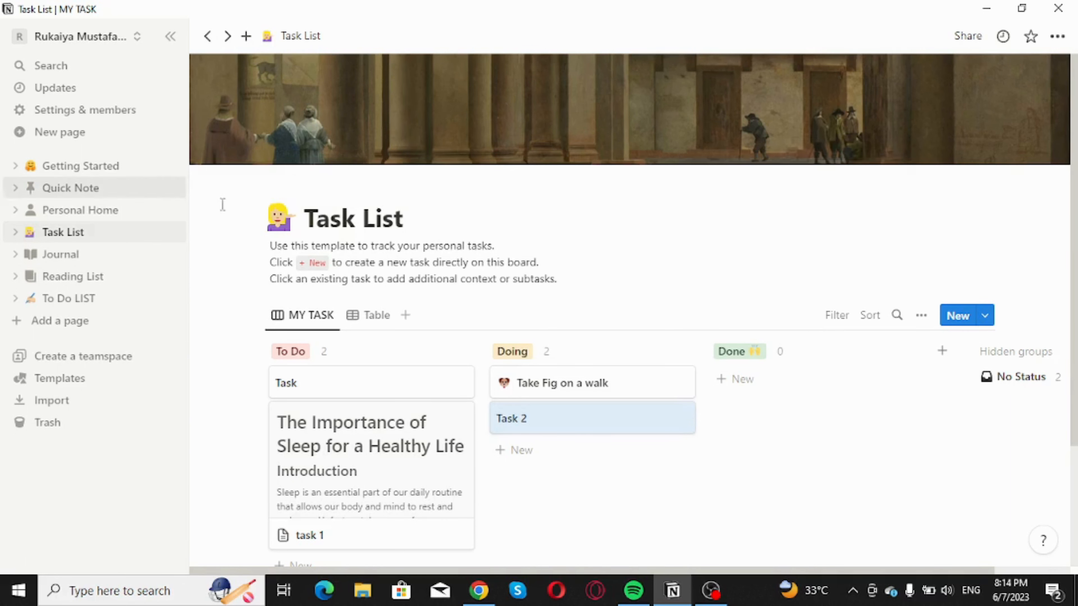
mouse_move(538, 423)
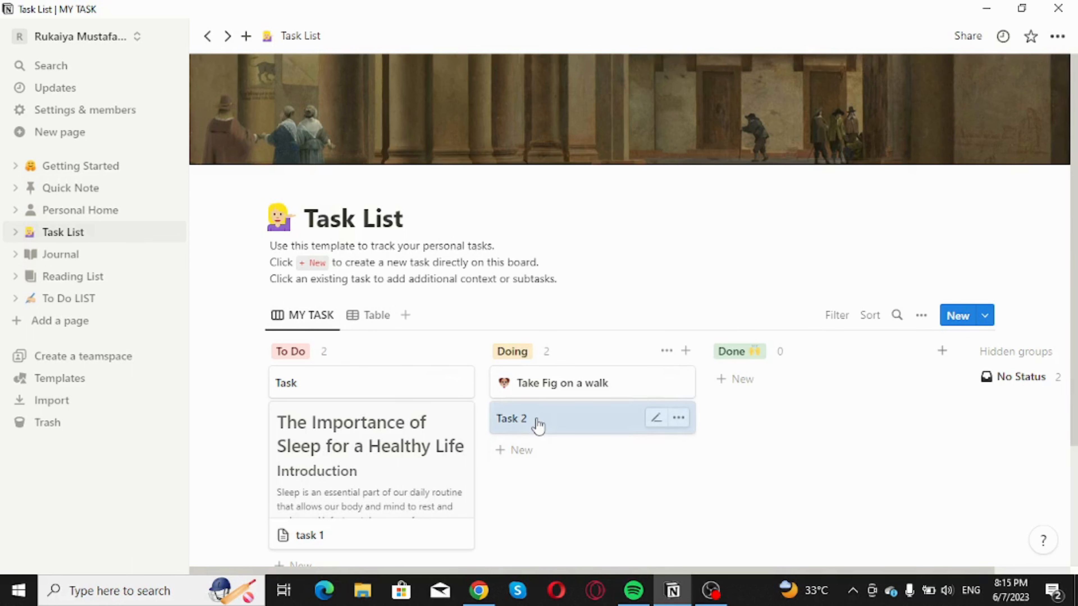
- Open the Task 2 card as a side page and start writing in its empty body
left_click(511, 418)
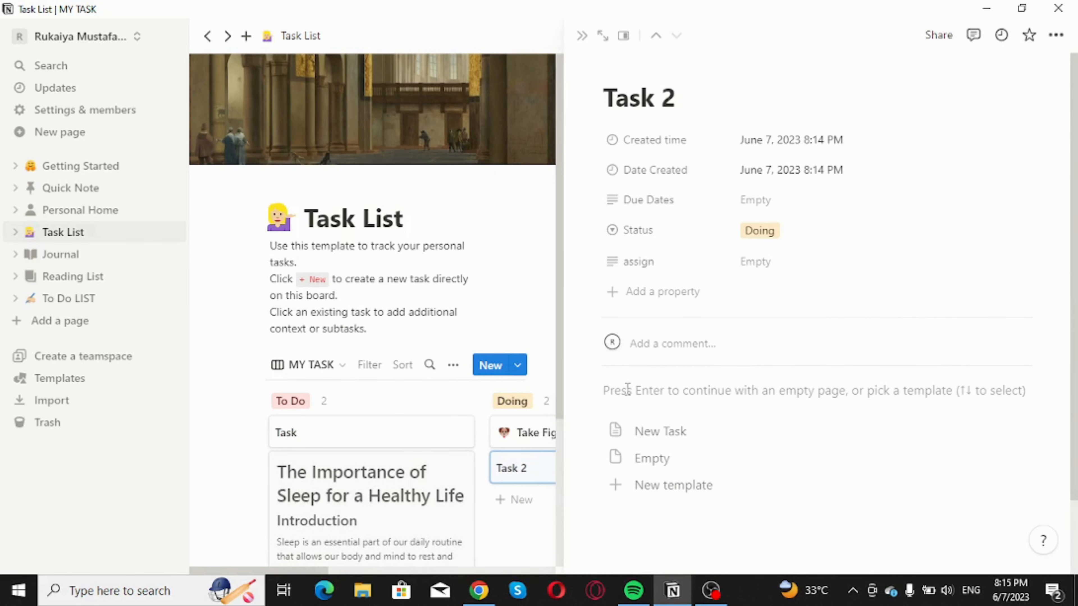
left_click(675, 98)
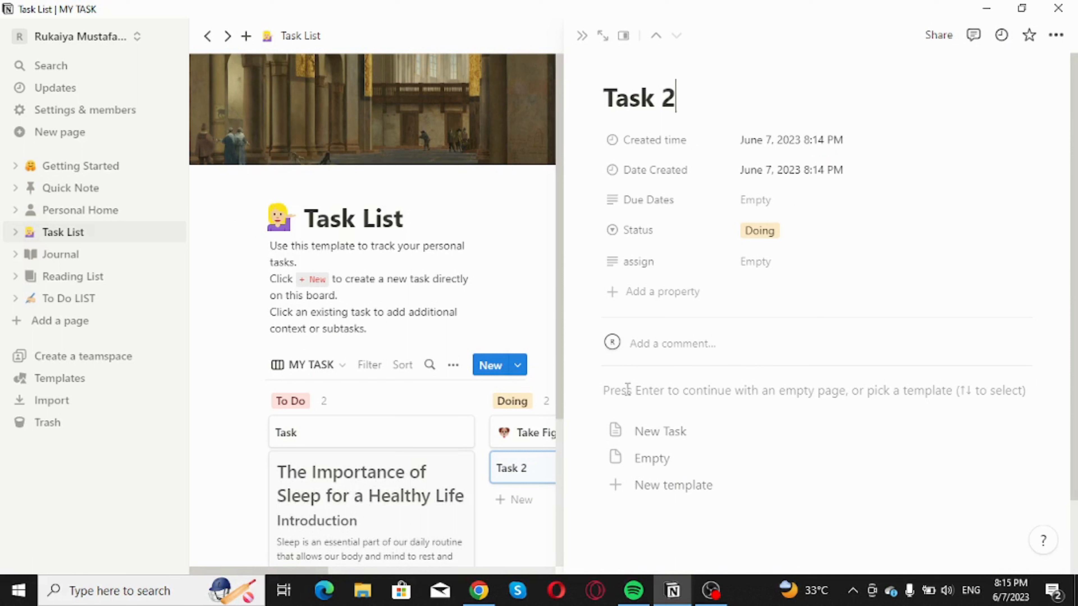
mouse_move(753, 46)
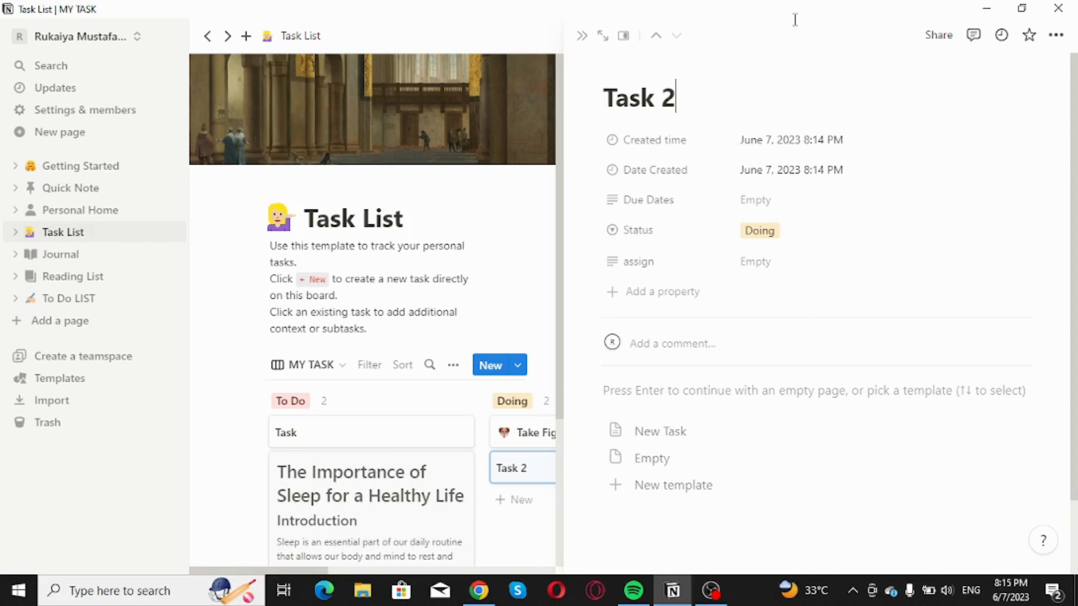
mouse_move(686, 203)
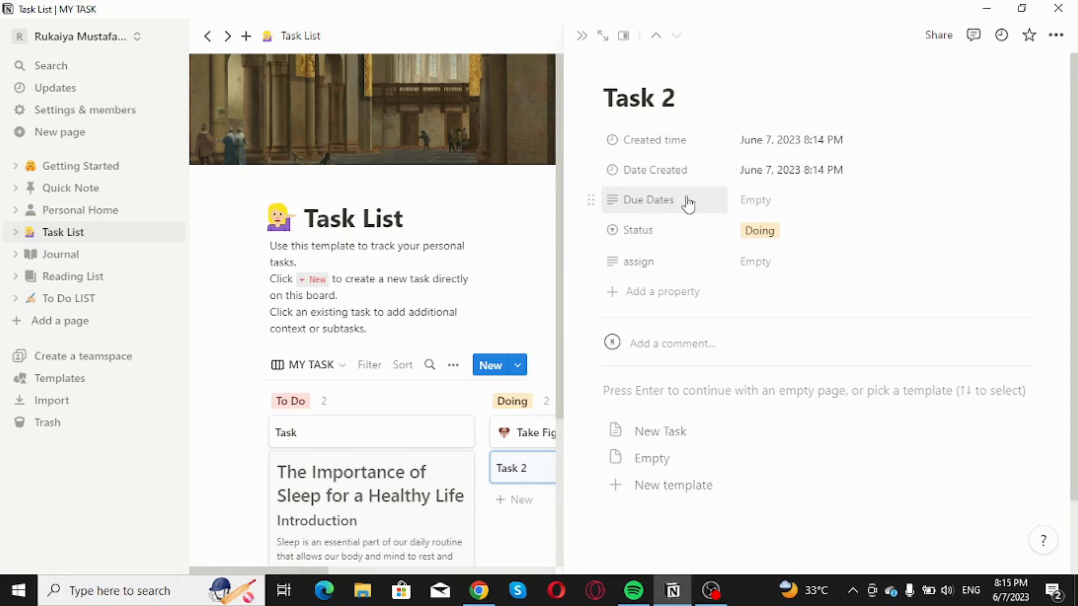
mouse_move(705, 206)
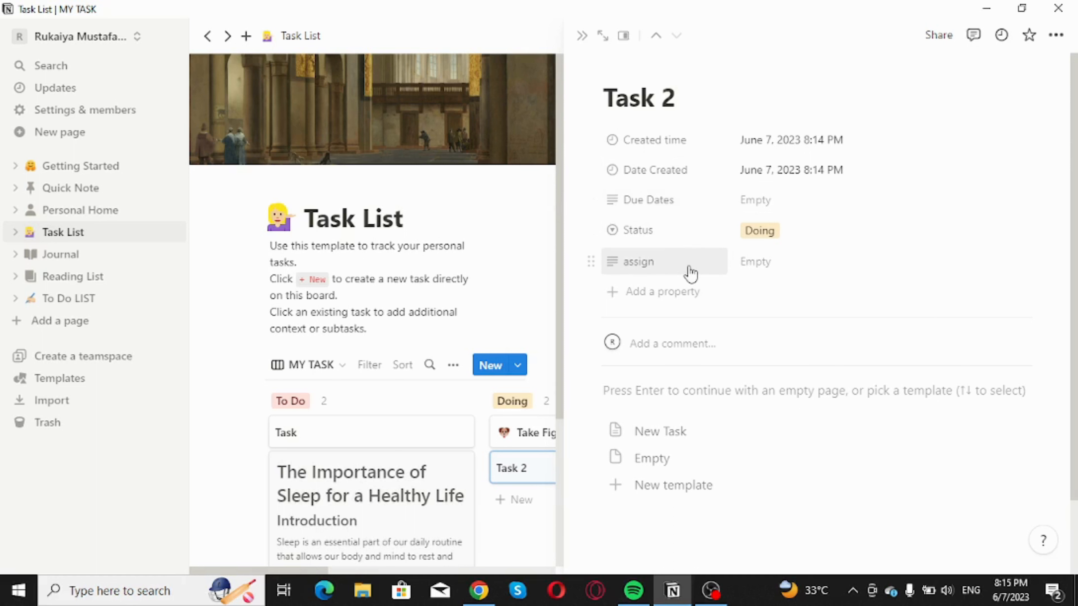
mouse_move(701, 266)
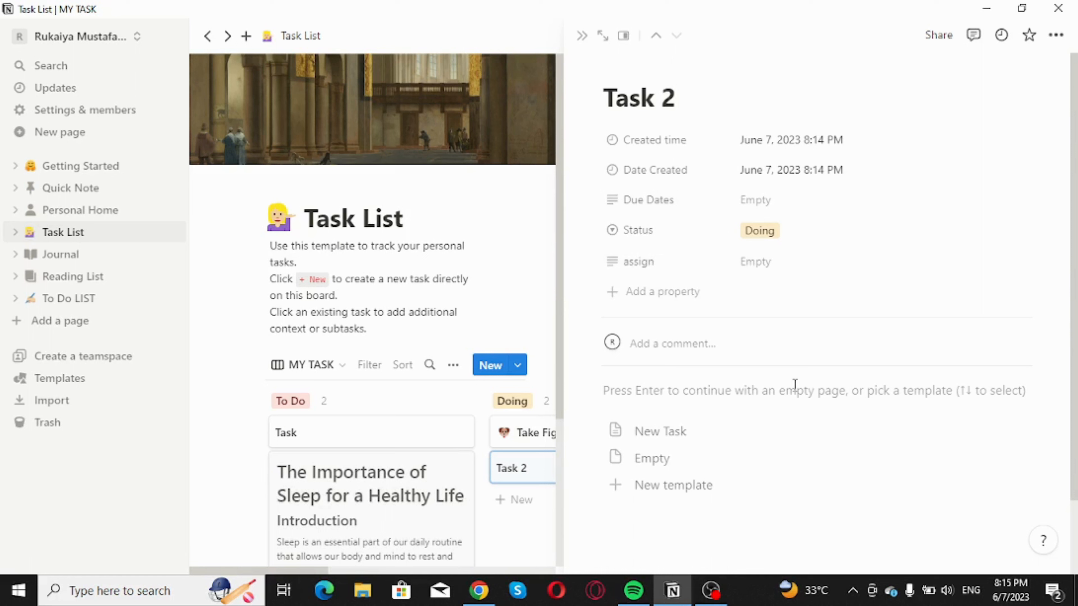
left_click(675, 97)
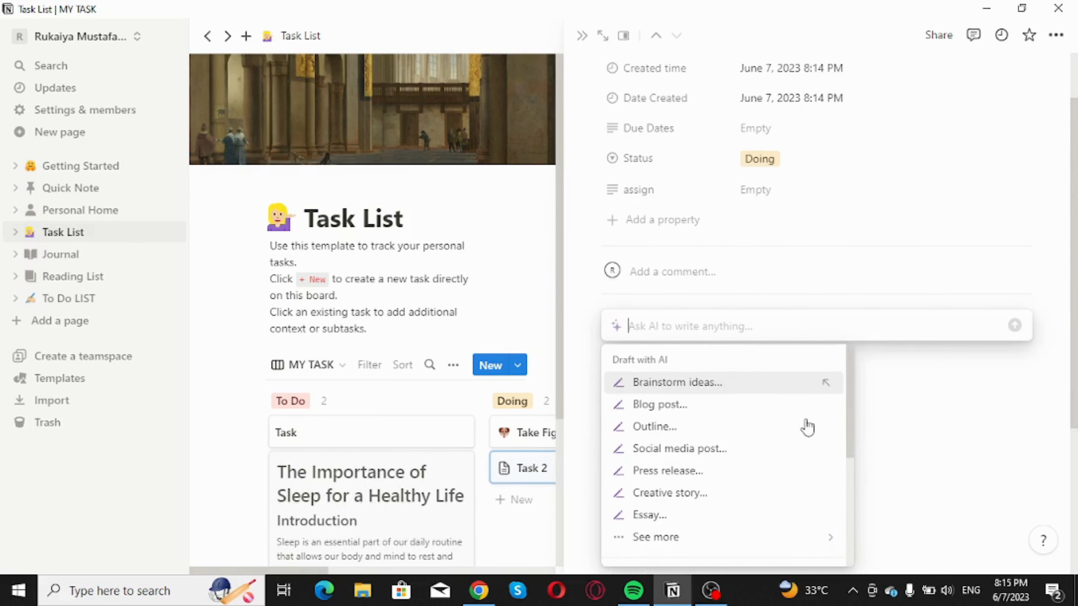
mouse_move(794, 386)
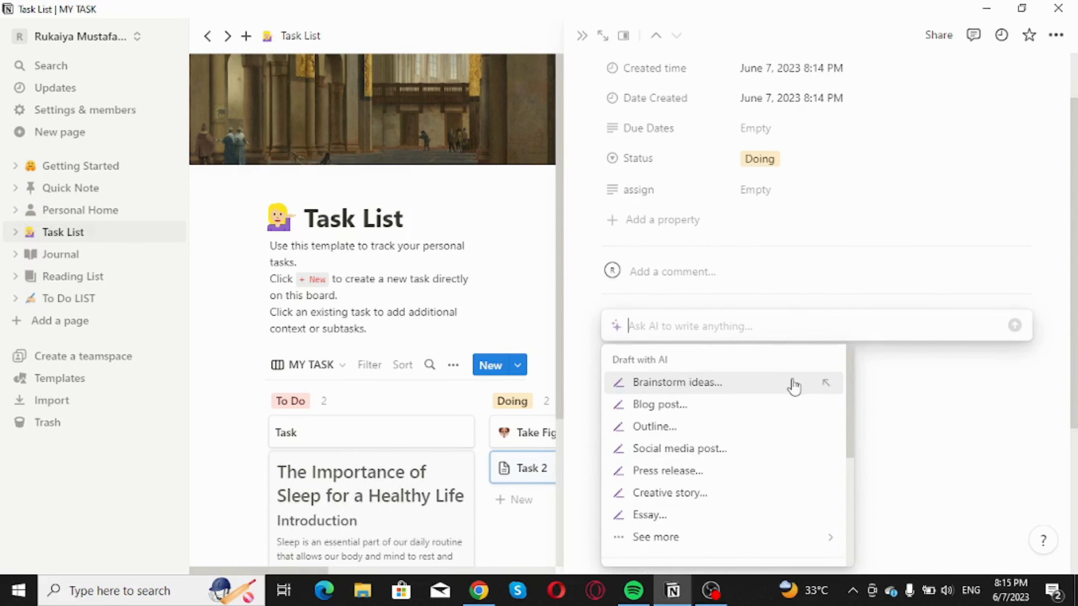
mouse_move(792, 387)
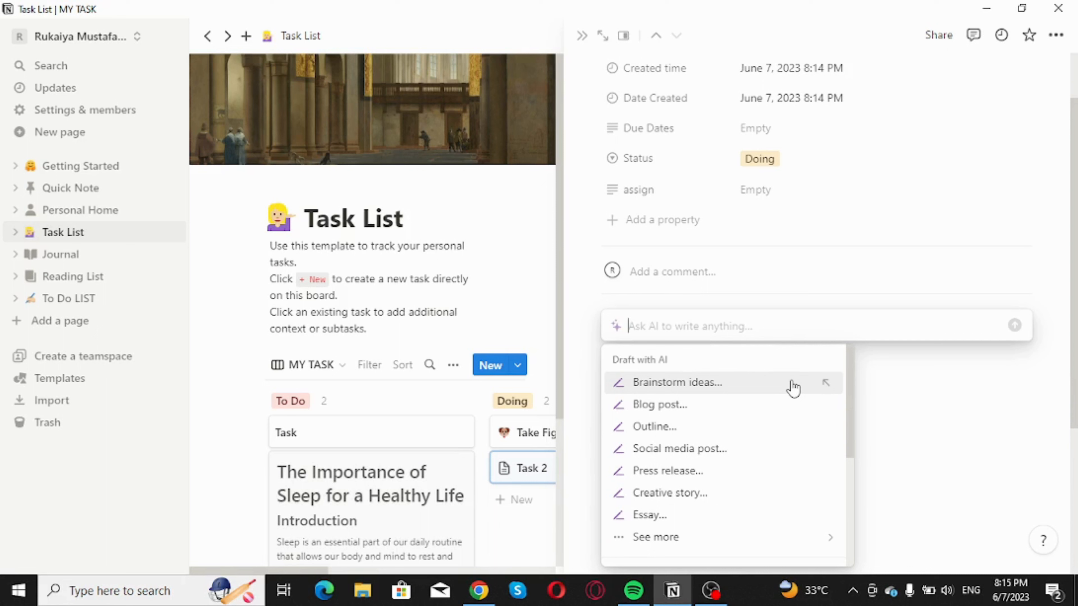
mouse_move(793, 393)
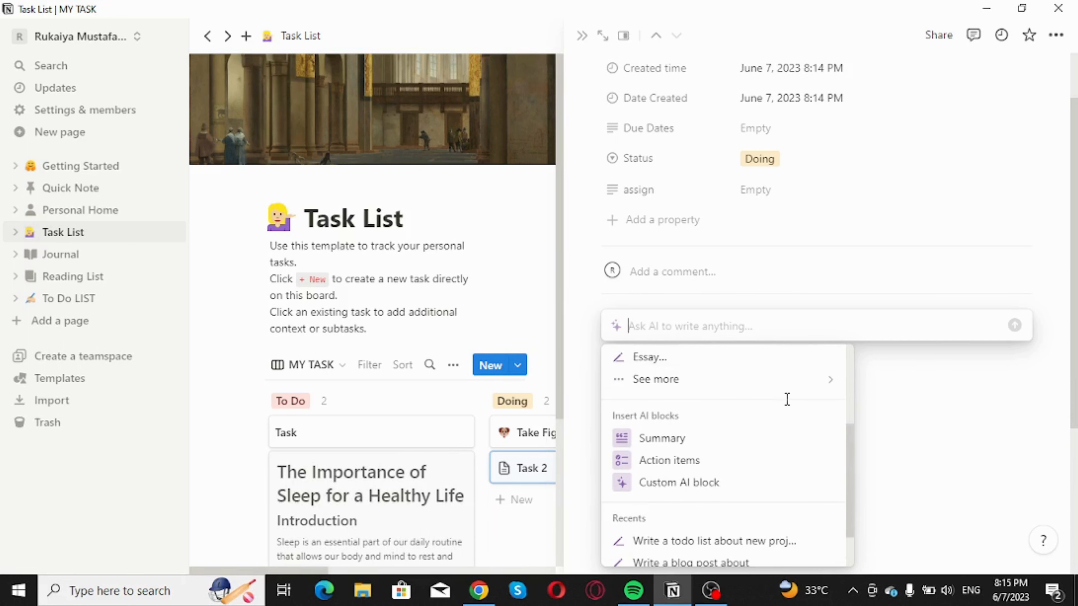
- Reveal the extended AI draft options such as poems, to-do lists and emails
left_click(655, 379)
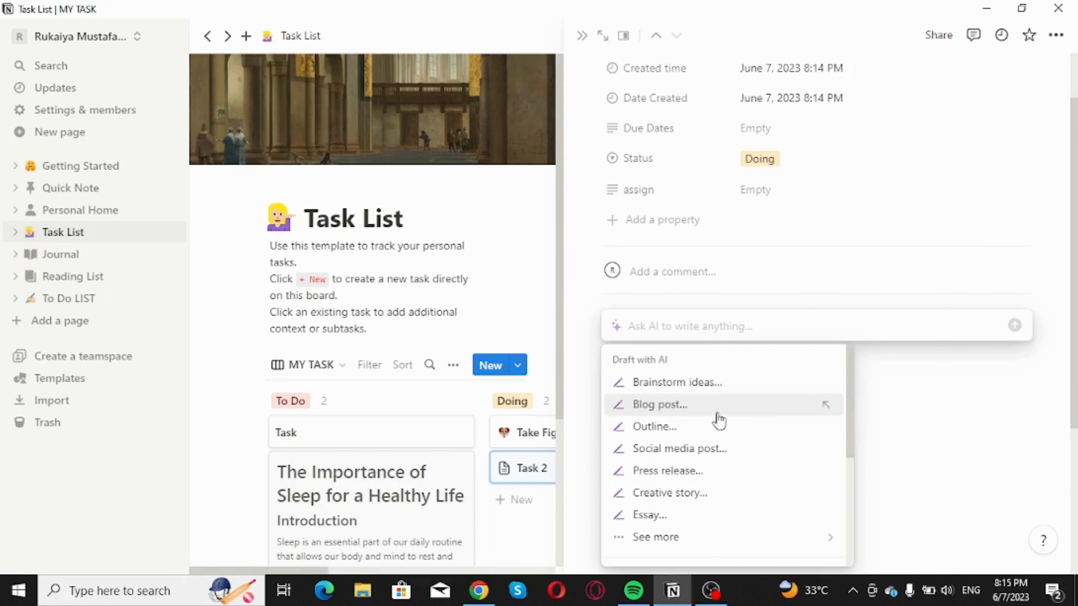
mouse_move(708, 443)
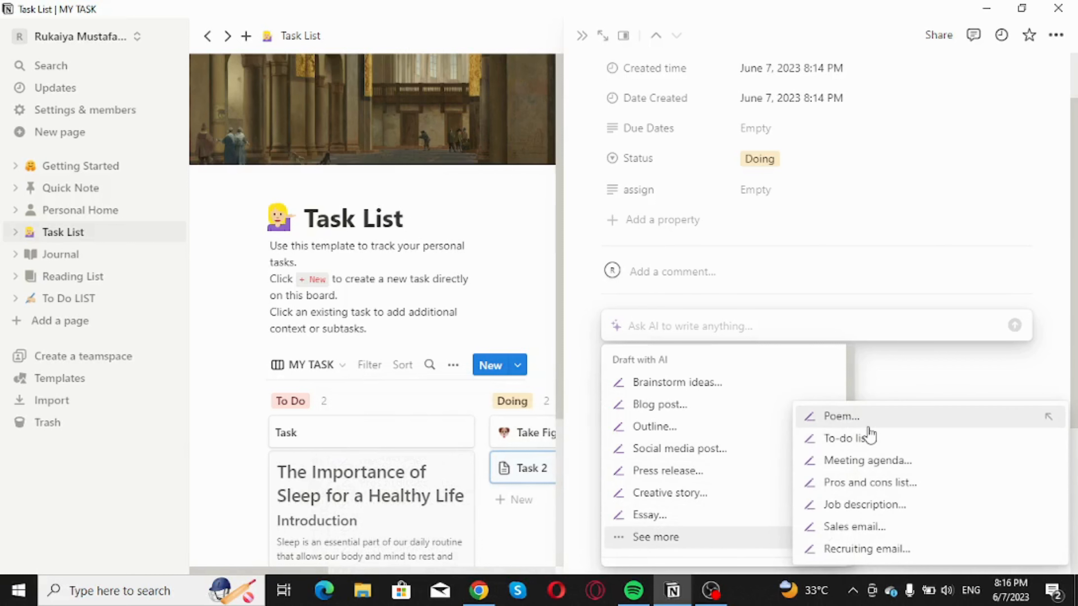
mouse_move(868, 461)
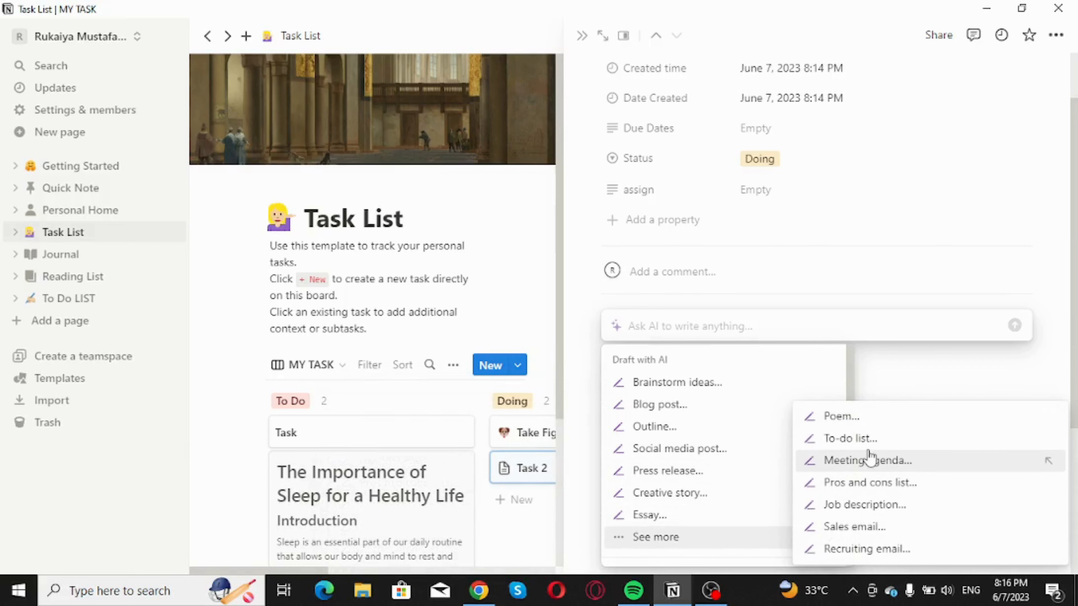
mouse_move(870, 475)
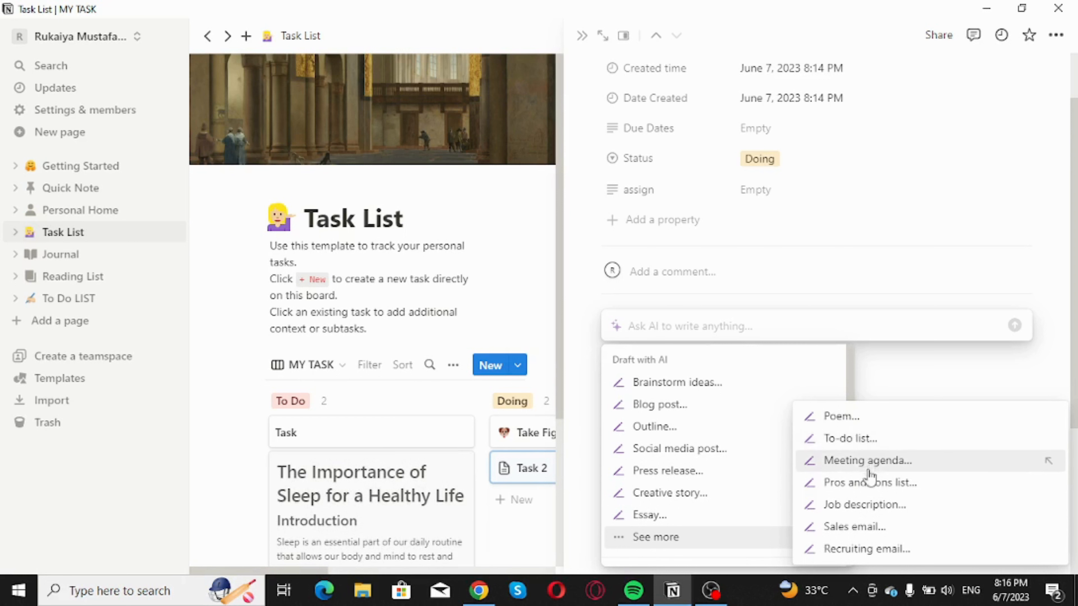
mouse_move(869, 483)
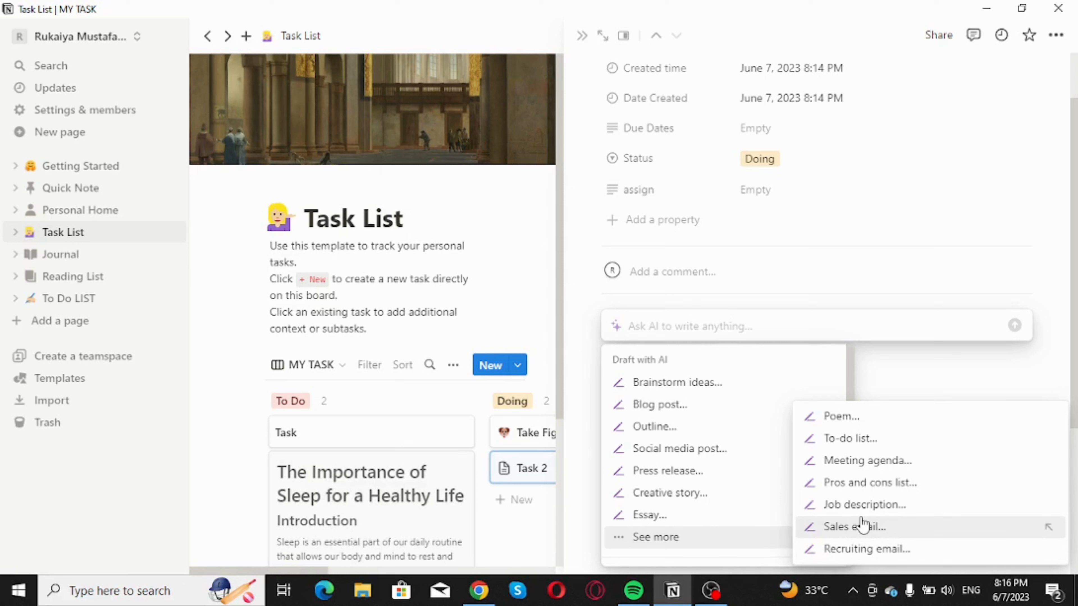
mouse_move(851, 526)
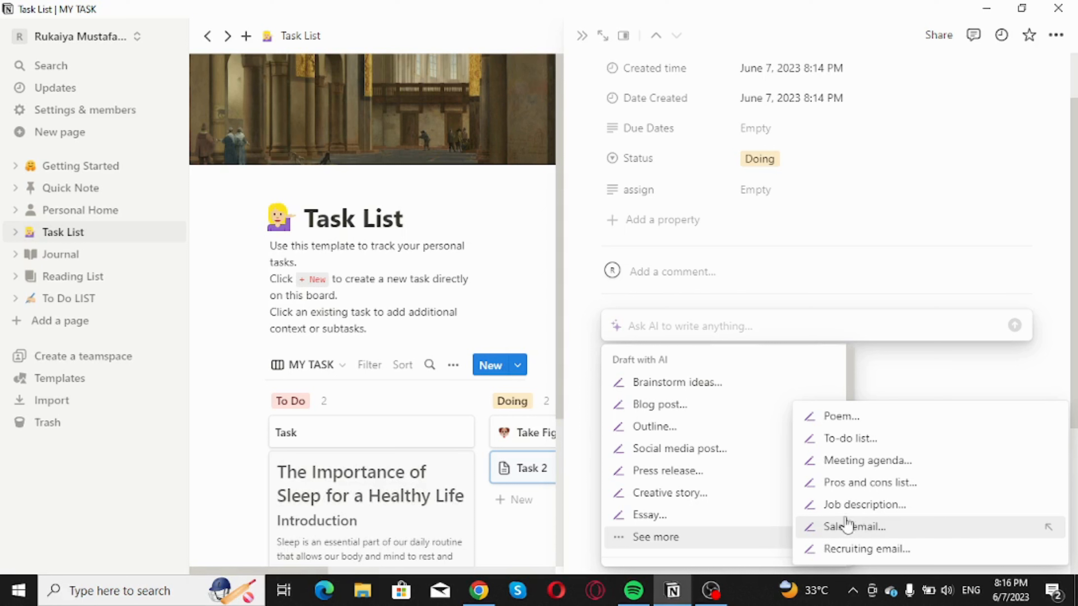
- Have Notion AI draft a blog post about 'team work' on the Task 2 page
left_click(659, 405)
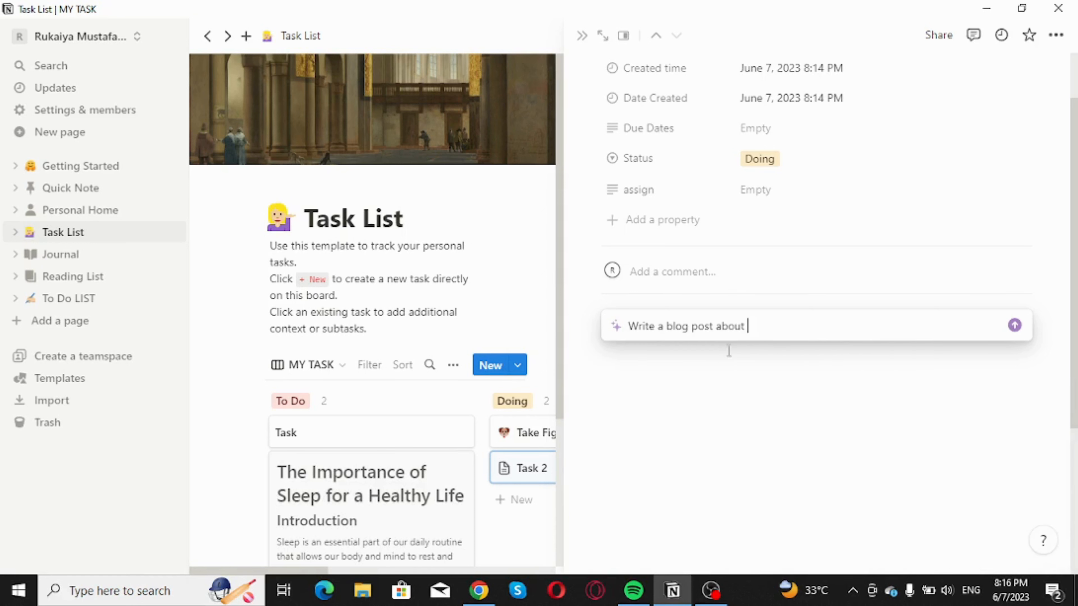
mouse_move(950, 441)
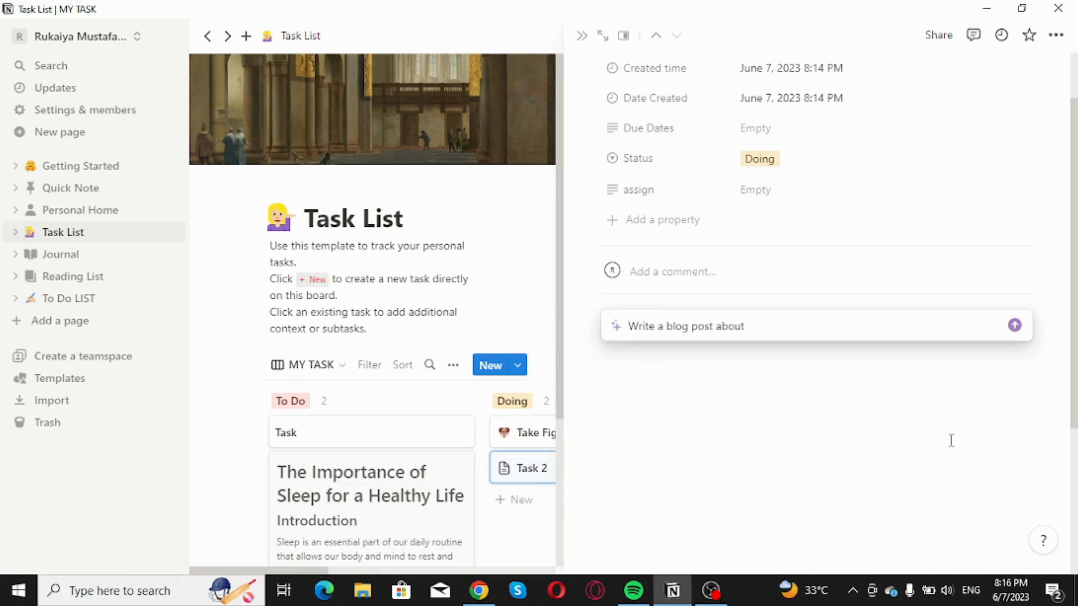
type("team wo")
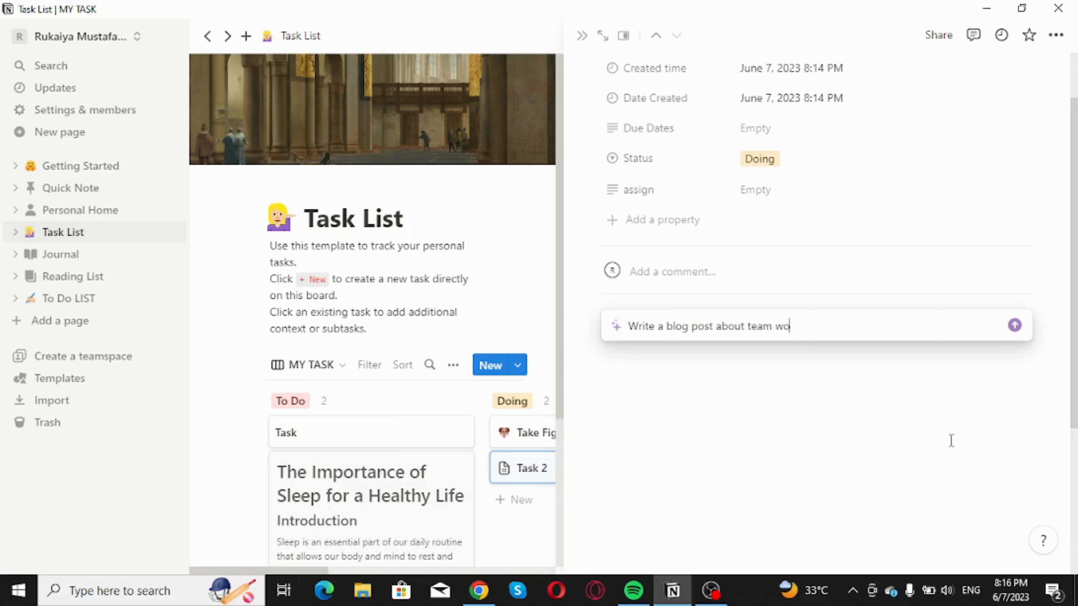
type("rk")
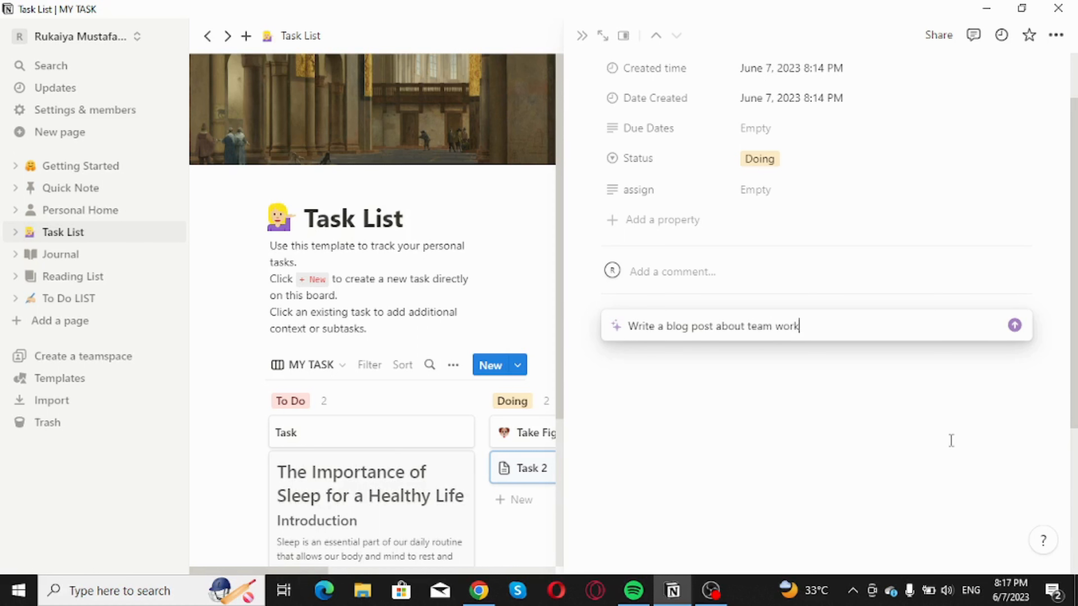
left_click(1013, 325)
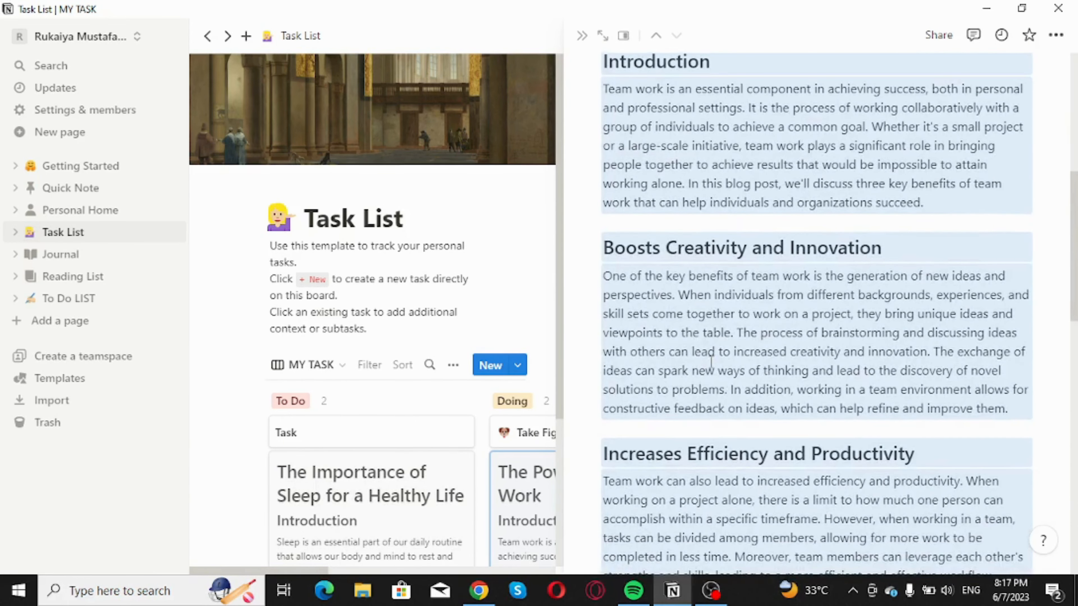
scroll("down", 3)
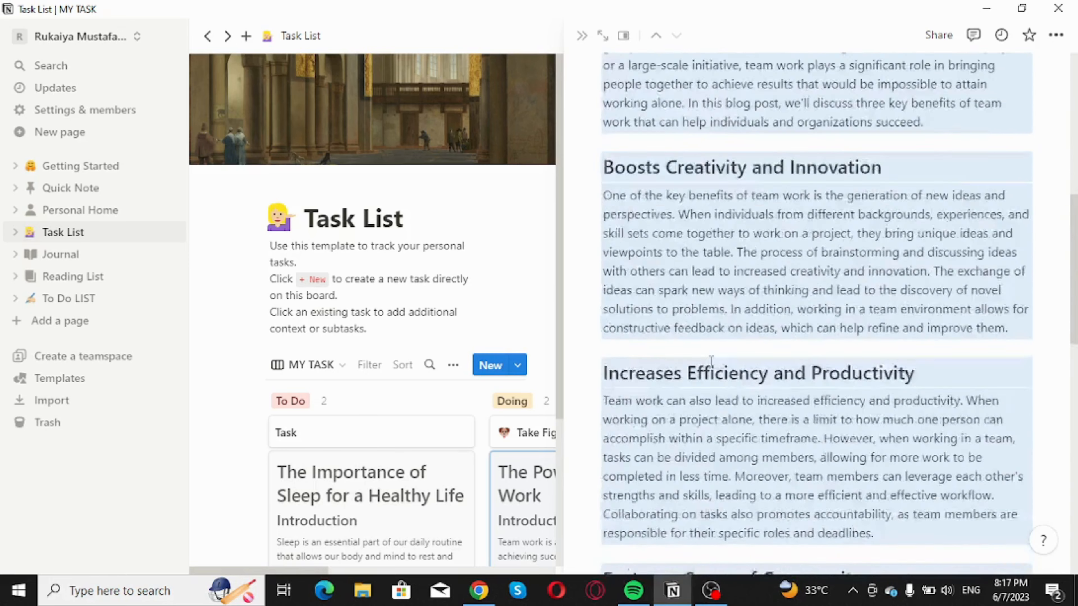
scroll("down", 3)
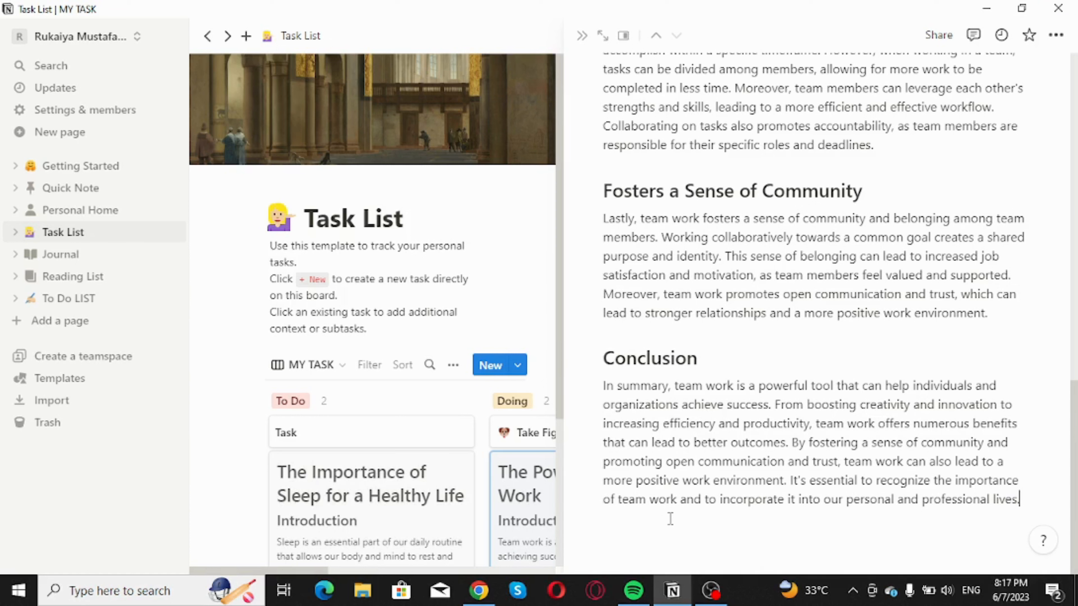
mouse_move(809, 534)
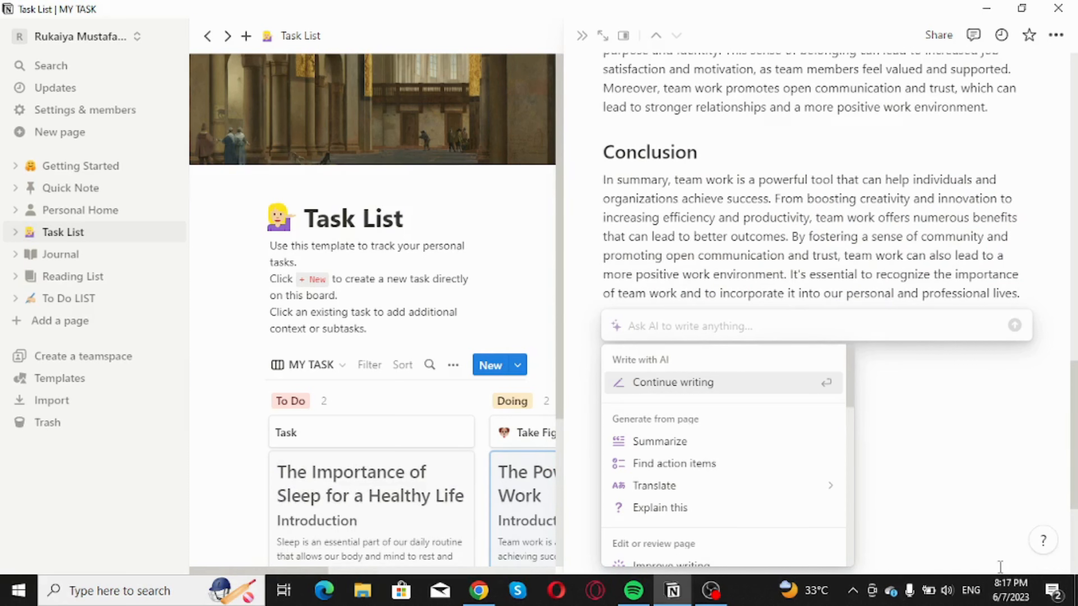
- Translate the team work blog post into Russian below the English text
scroll("down", 3)
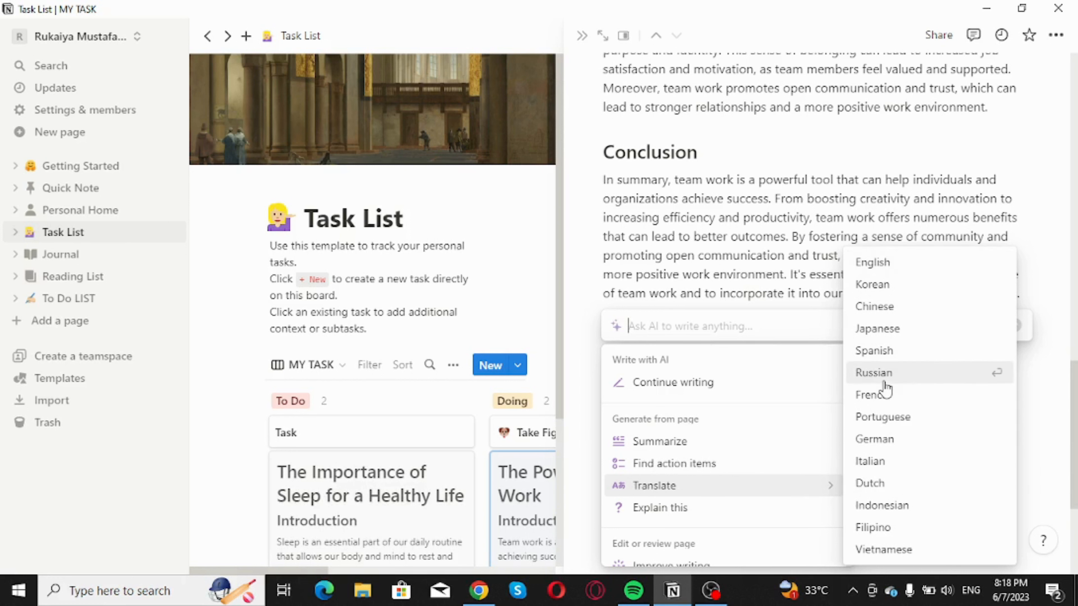
mouse_move(897, 383)
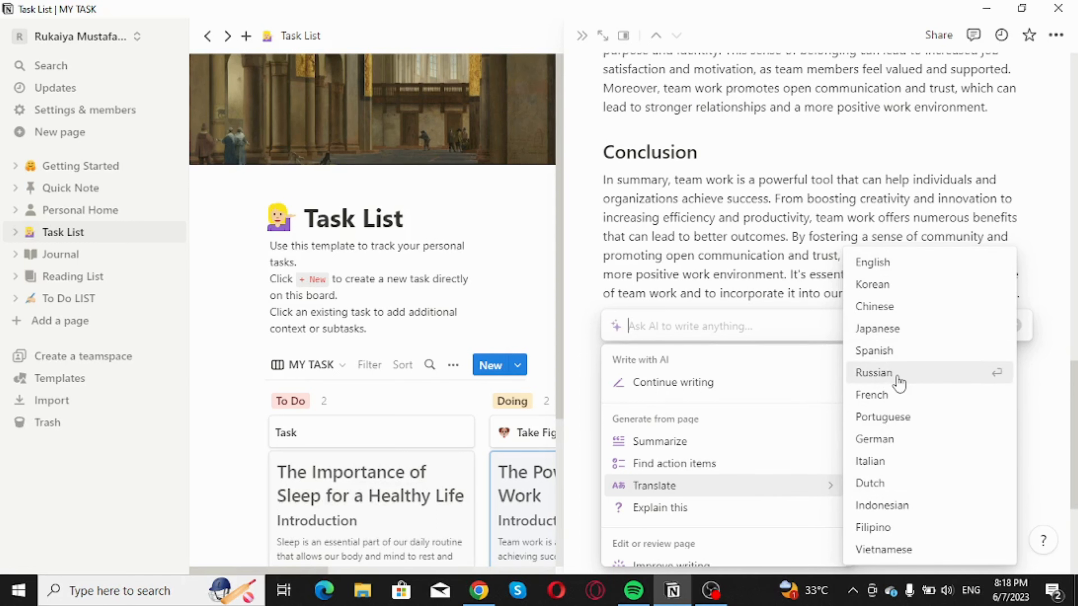
left_click(873, 372)
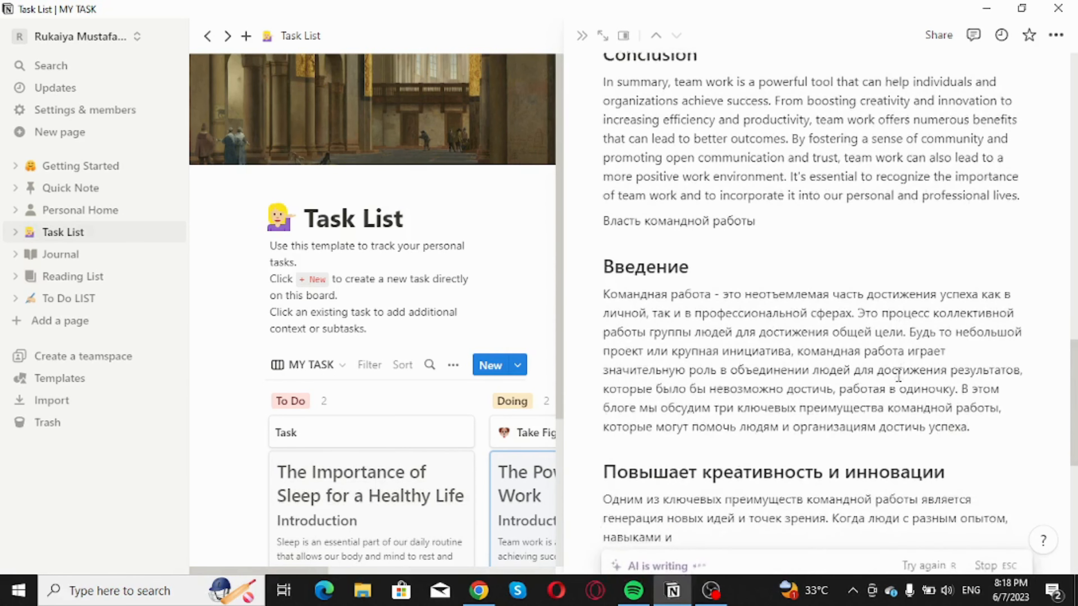
scroll("down", 3)
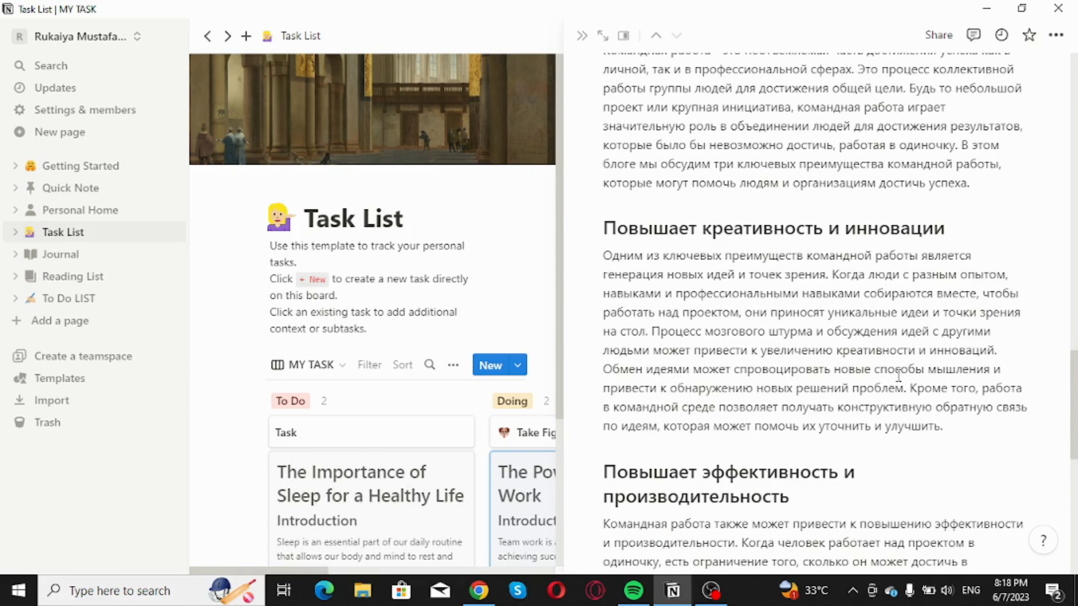
scroll("down", 3)
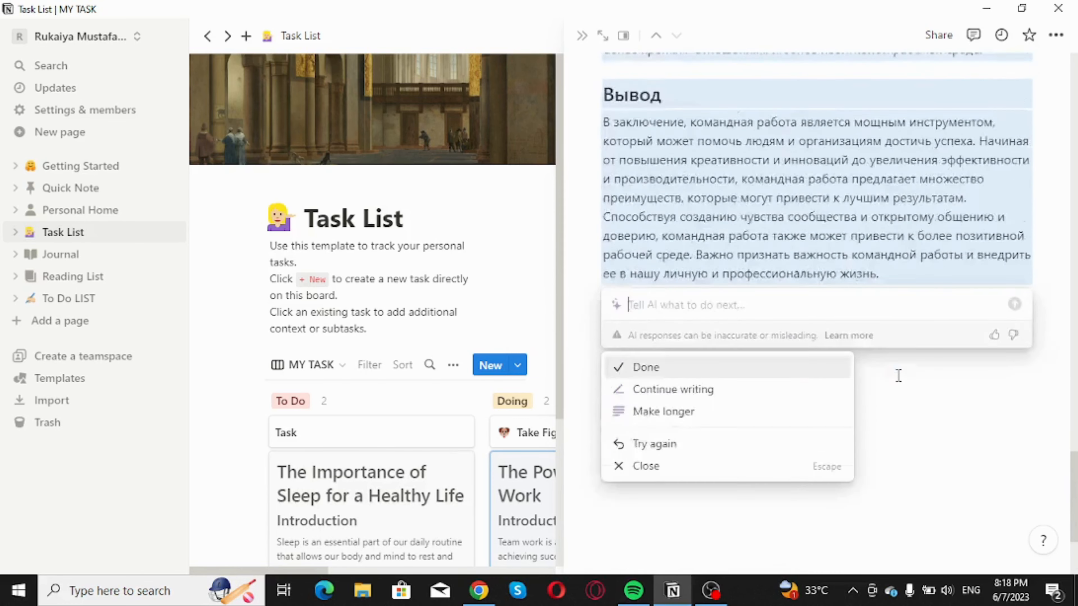
left_click(645, 367)
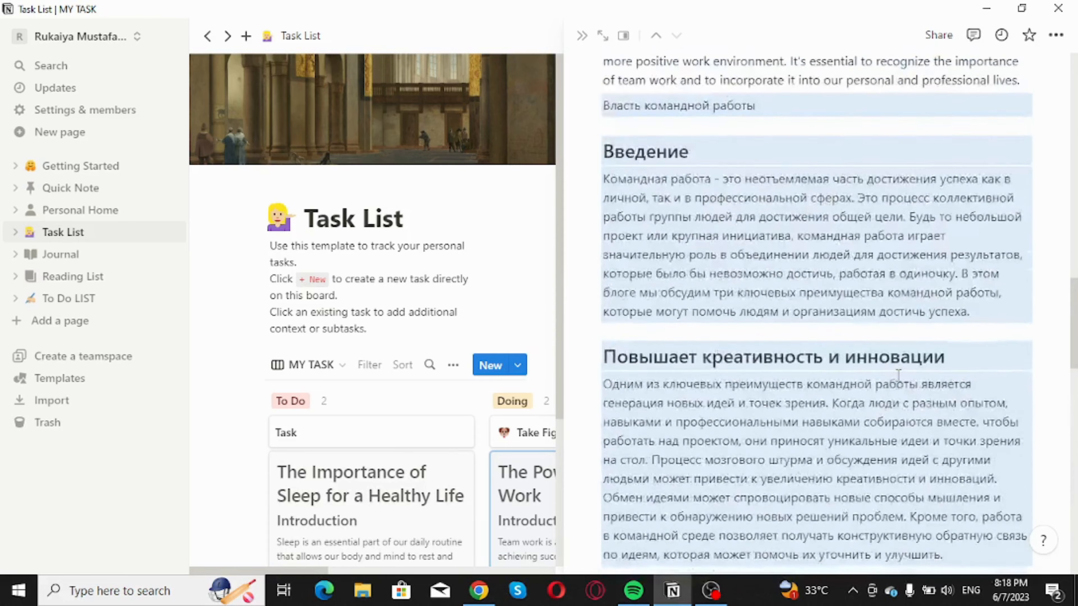
scroll("down", 3)
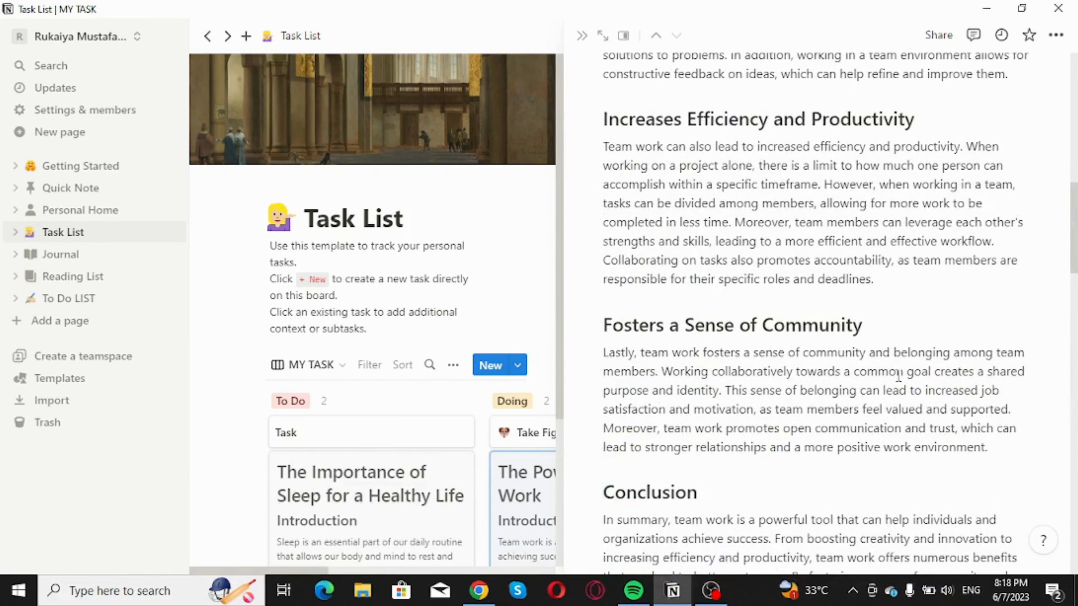
scroll("up", 3)
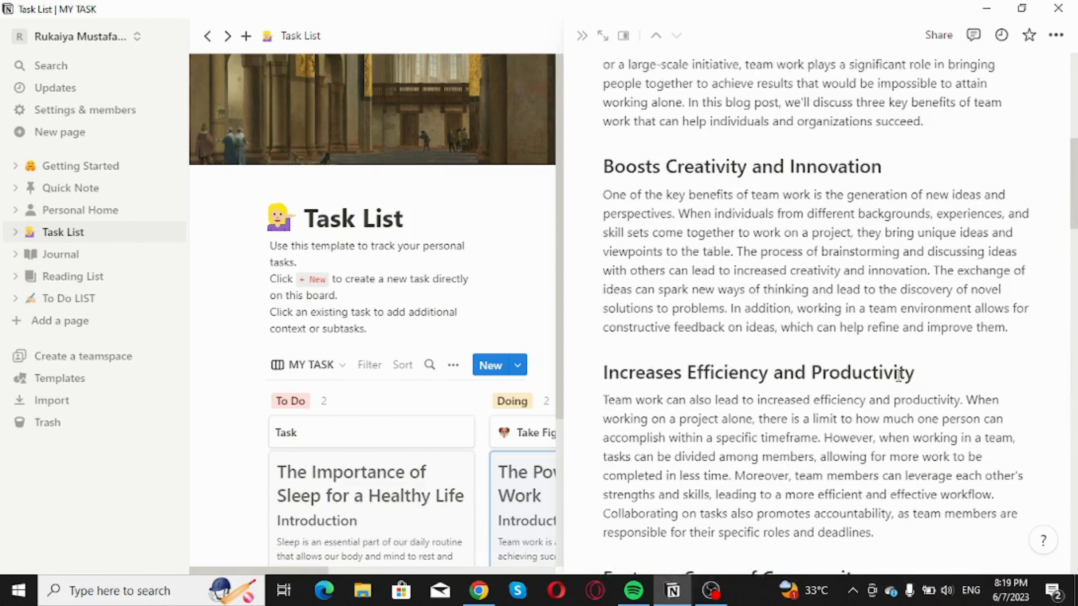
scroll("down", 3)
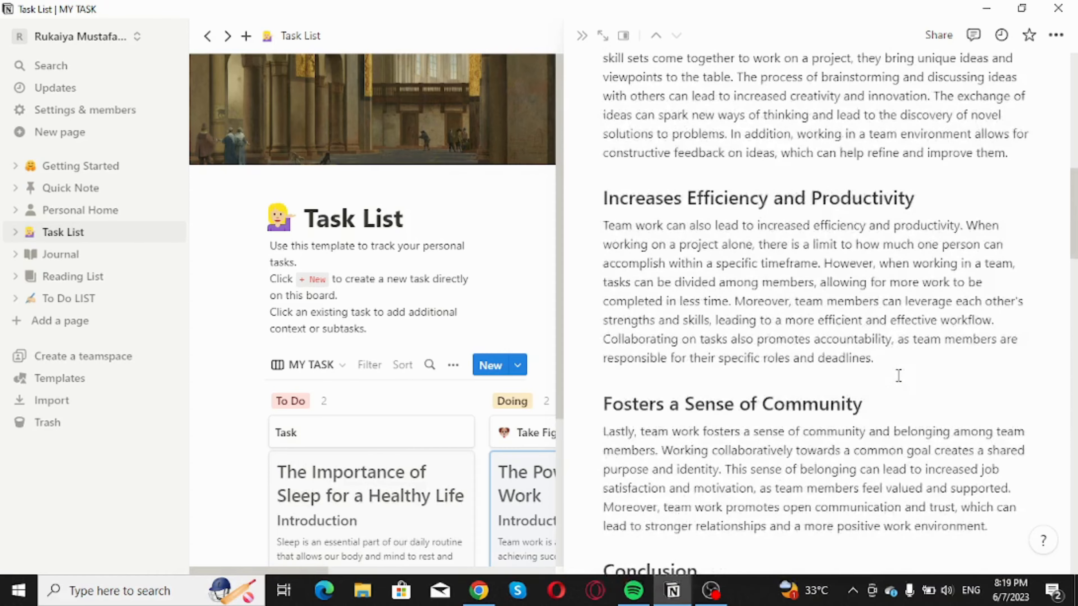
scroll("down", 3)
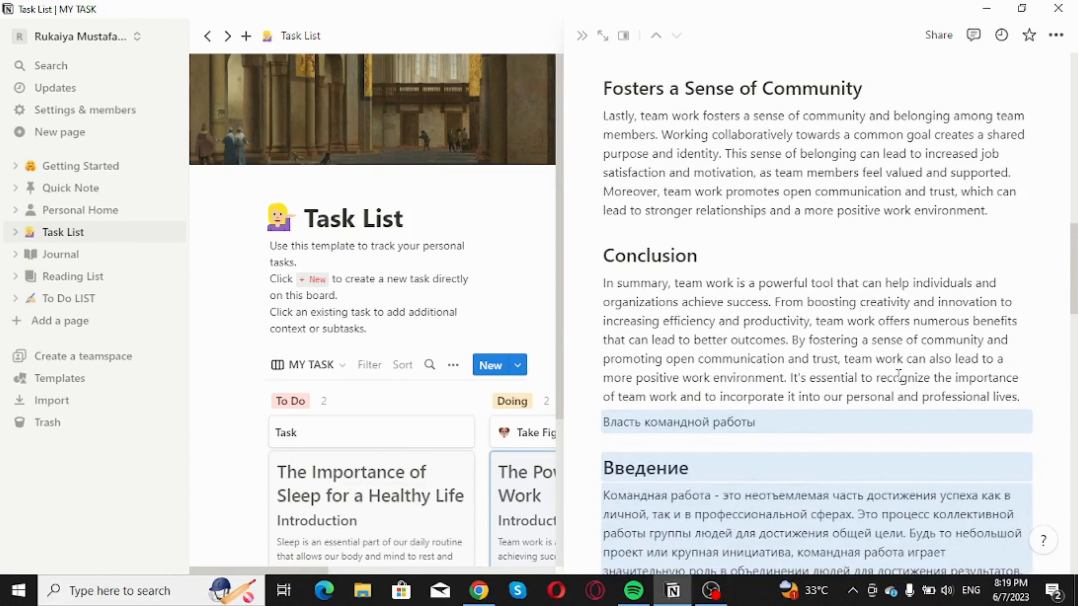
scroll("down", 3)
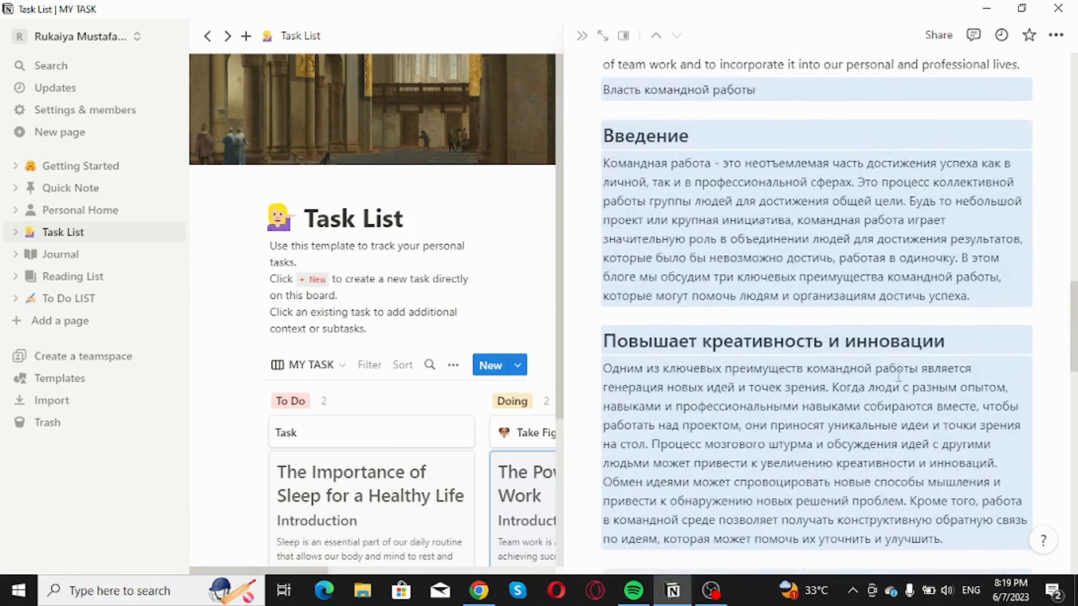
scroll("down", 3)
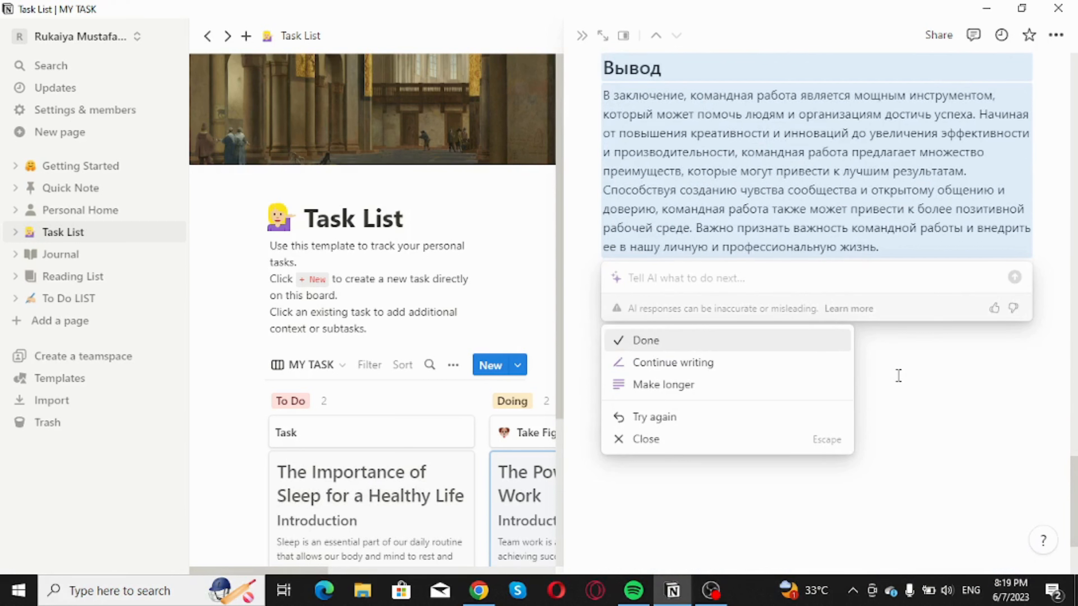
mouse_move(741, 394)
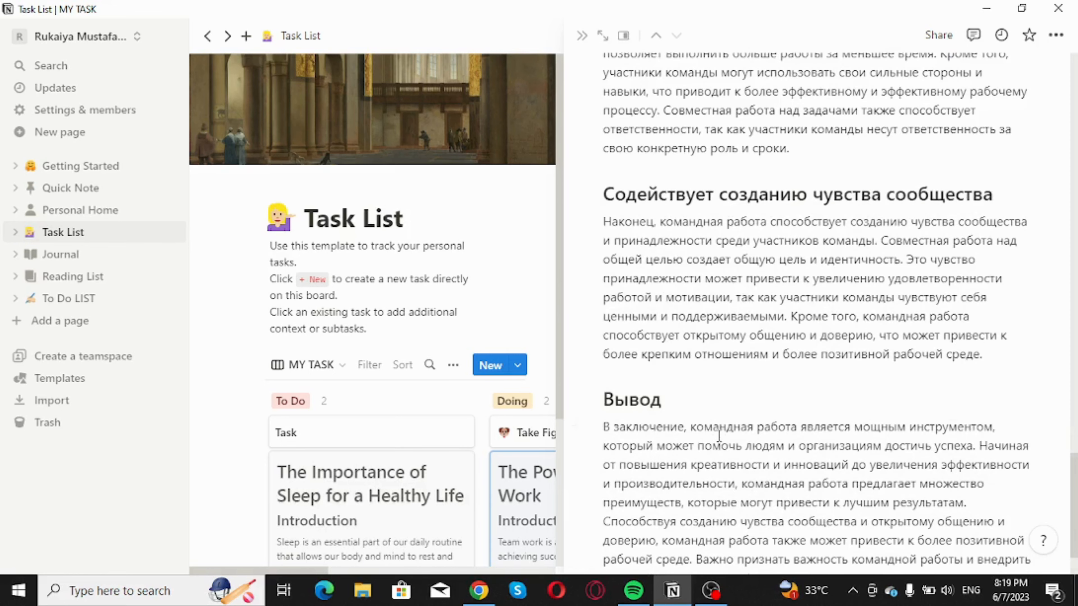
mouse_move(719, 437)
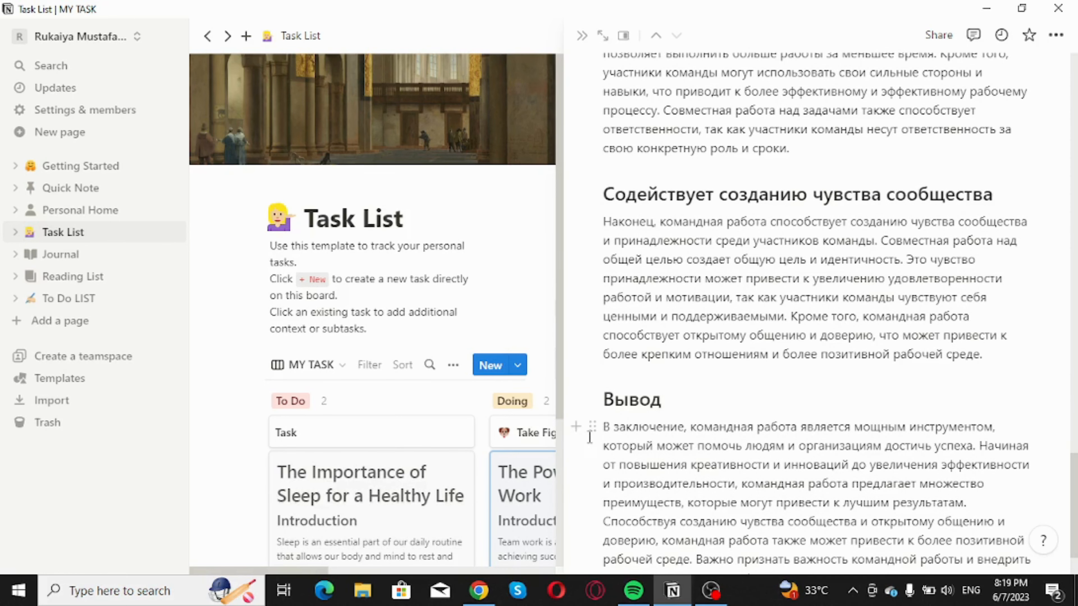
mouse_move(591, 425)
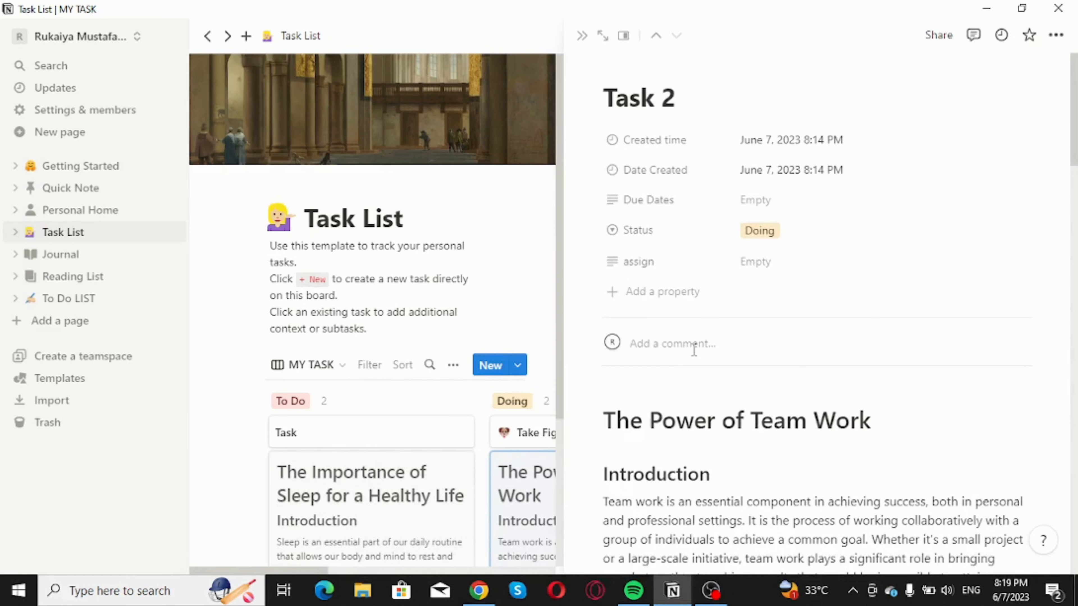
scroll("down", 3)
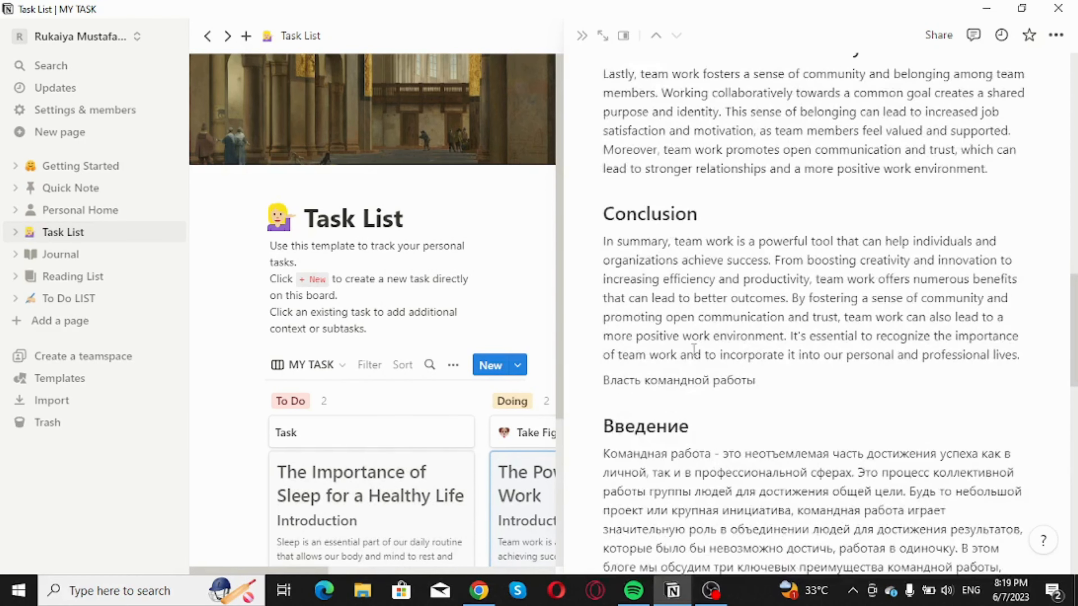
scroll("down", 3)
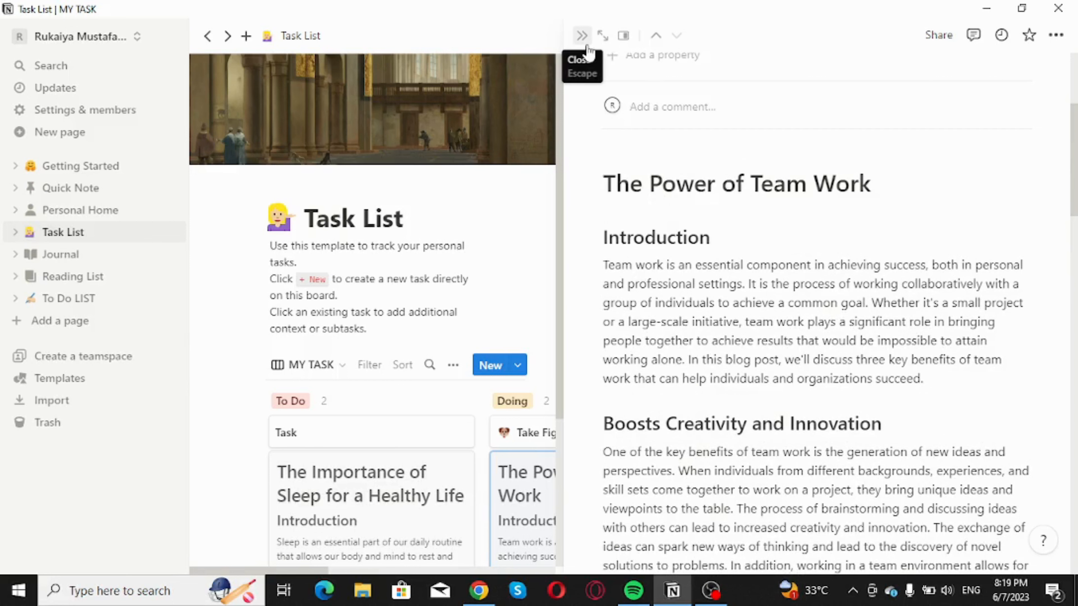
- Close the Task 2 side page and switch to the To Do LIST page
left_click(582, 34)
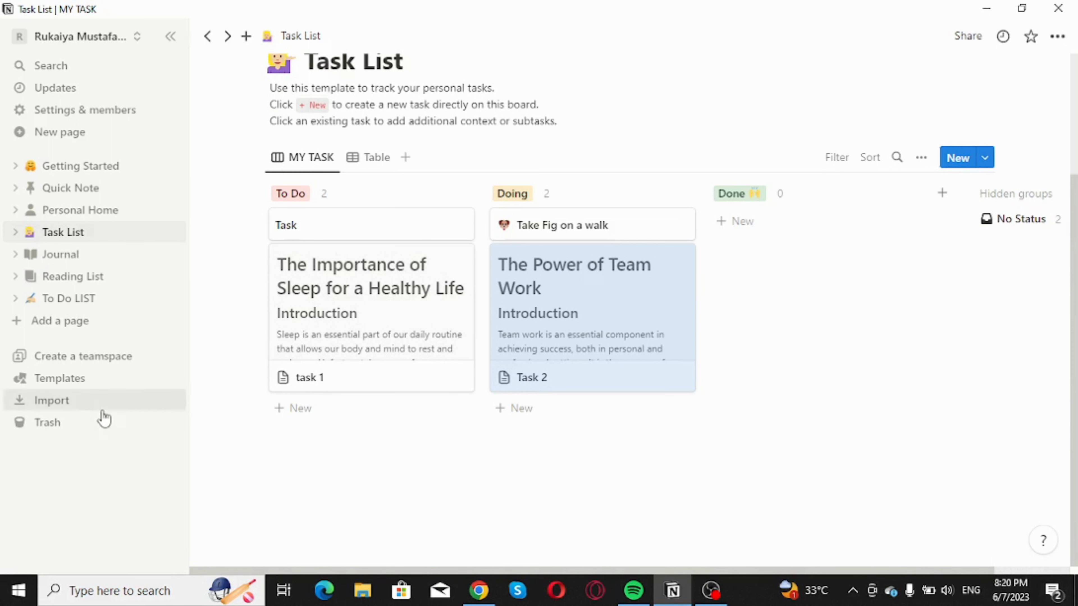
mouse_move(83, 356)
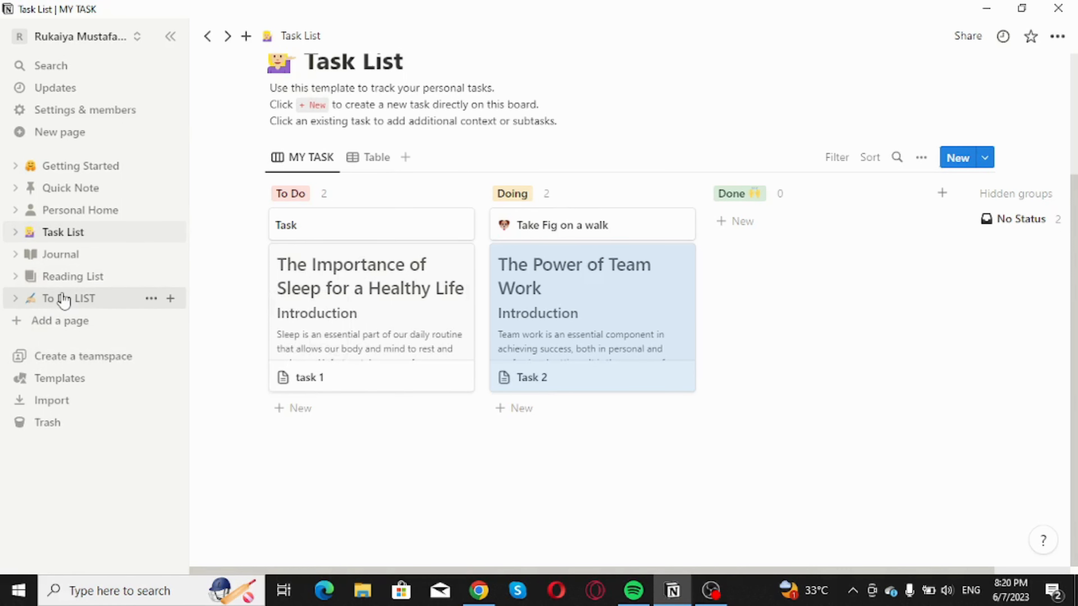
left_click(67, 298)
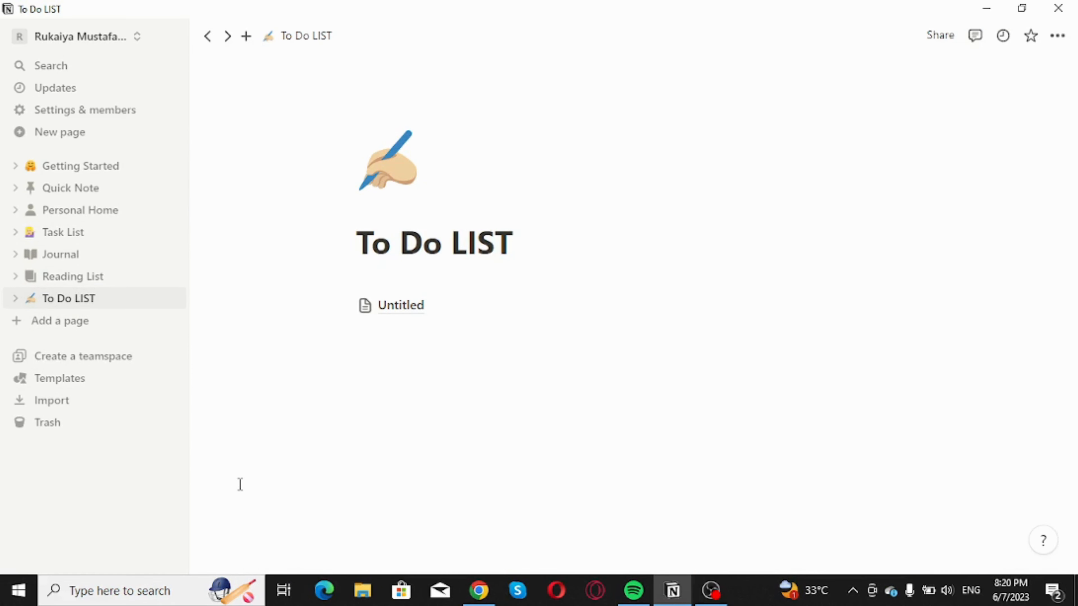
- Add a 'new project work' card to the To-do column of the Untitled board
left_click(400, 305)
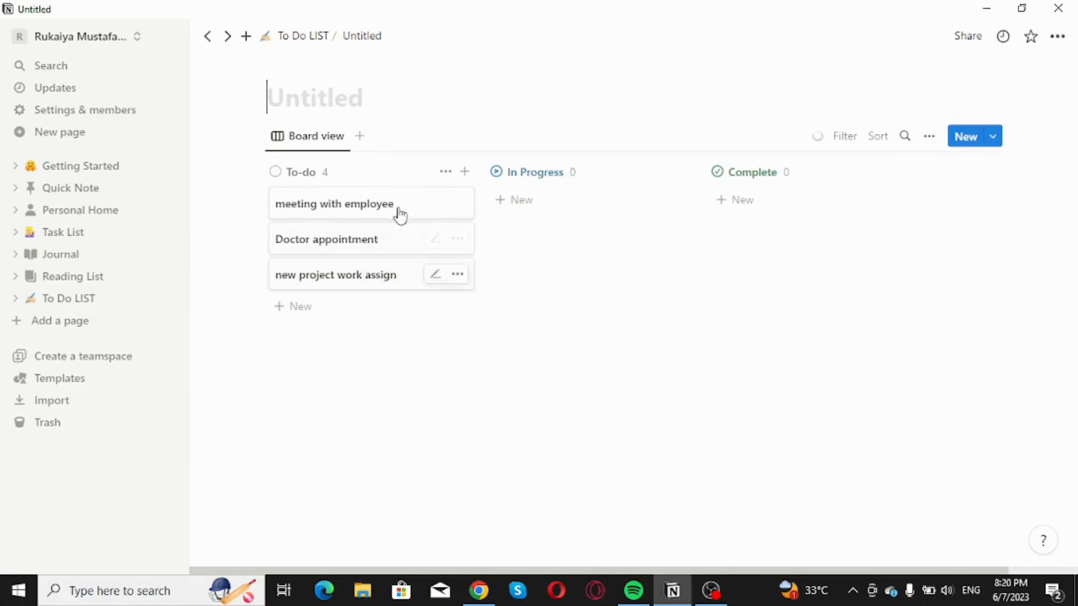
mouse_move(523, 237)
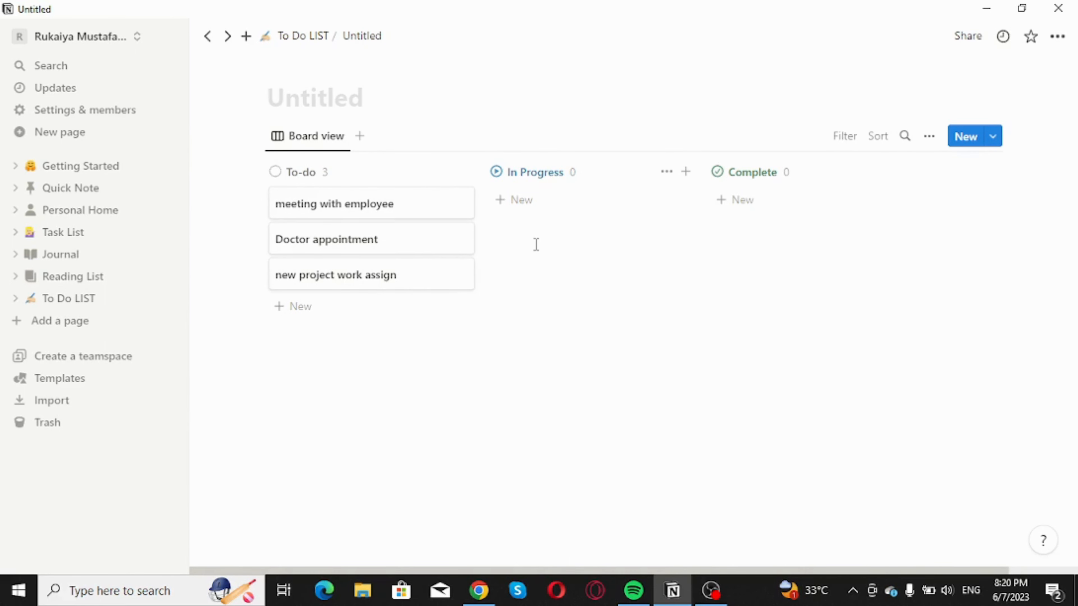
mouse_move(546, 270)
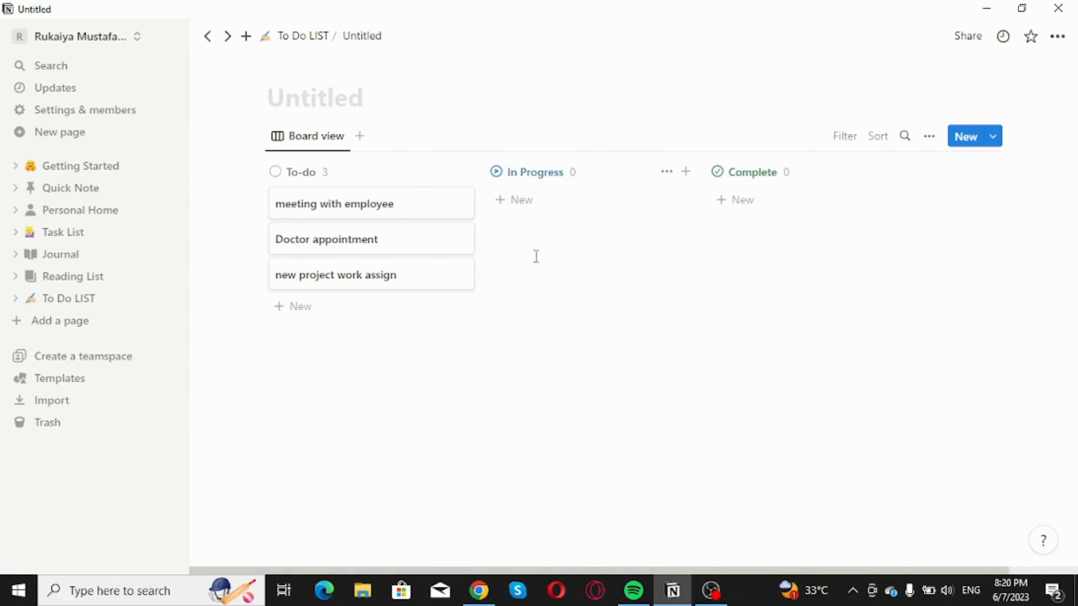
left_click(513, 199)
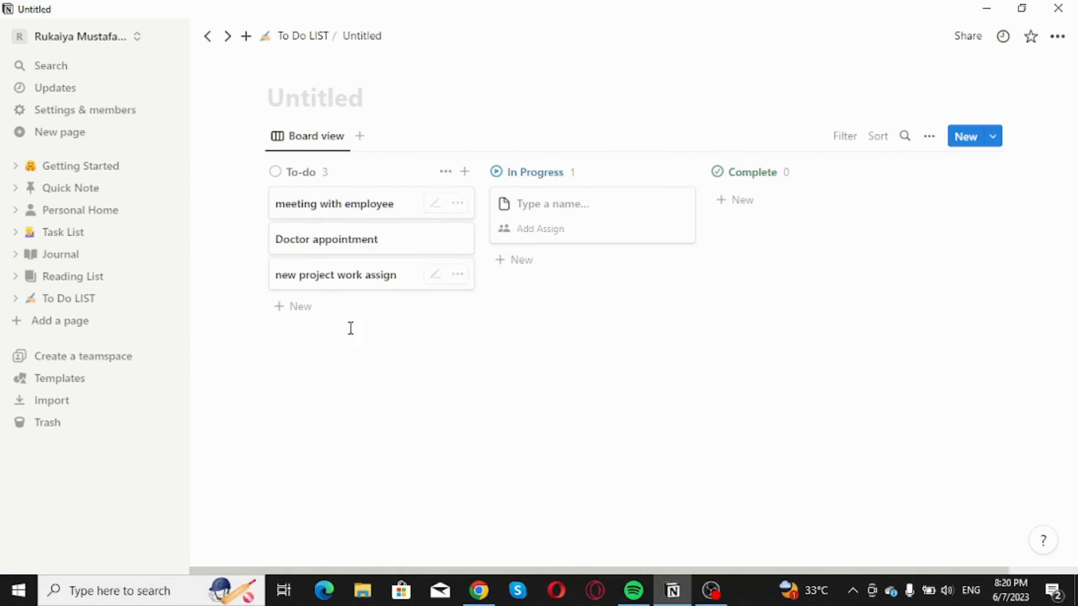
left_click(300, 306)
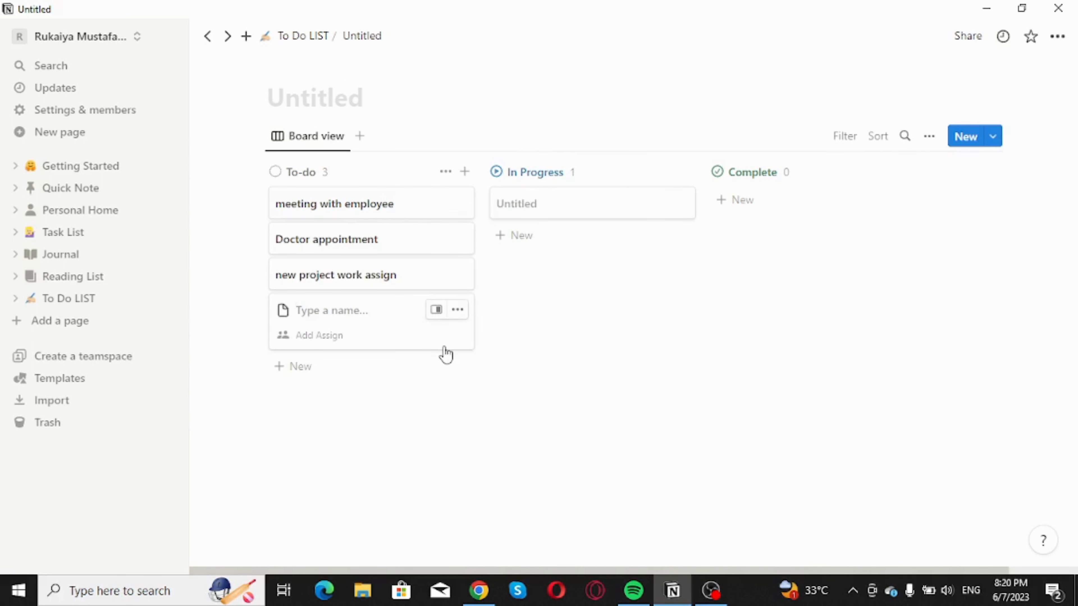
type("new project")
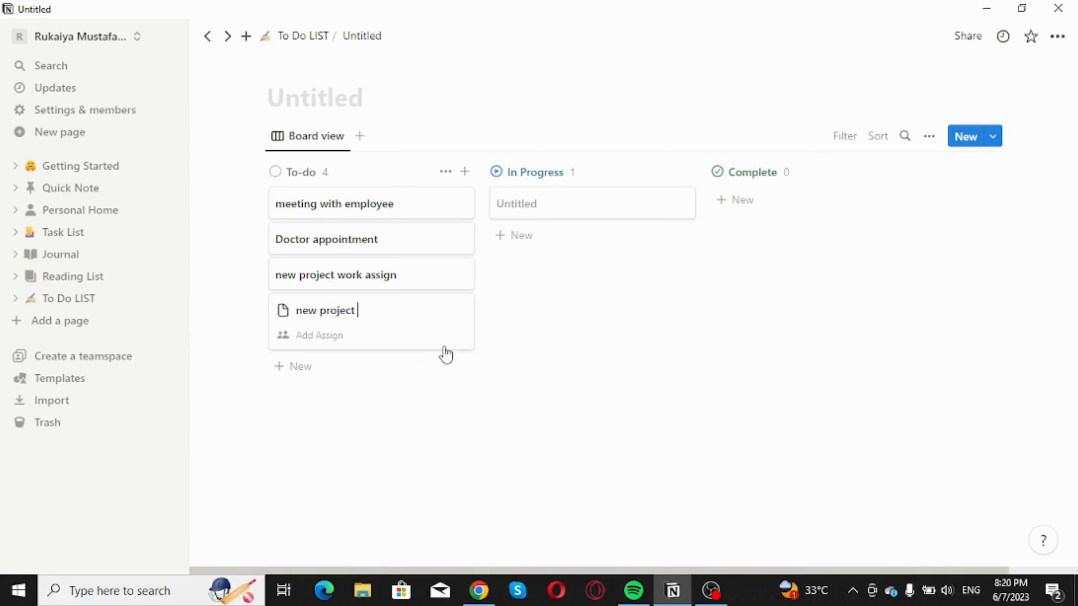
type("work")
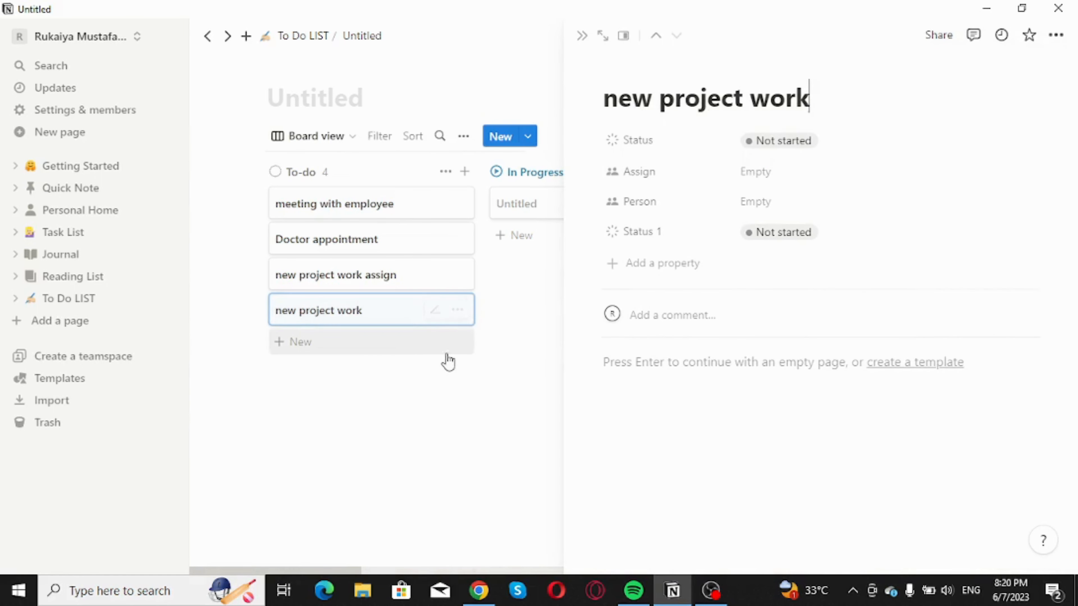
mouse_move(435, 310)
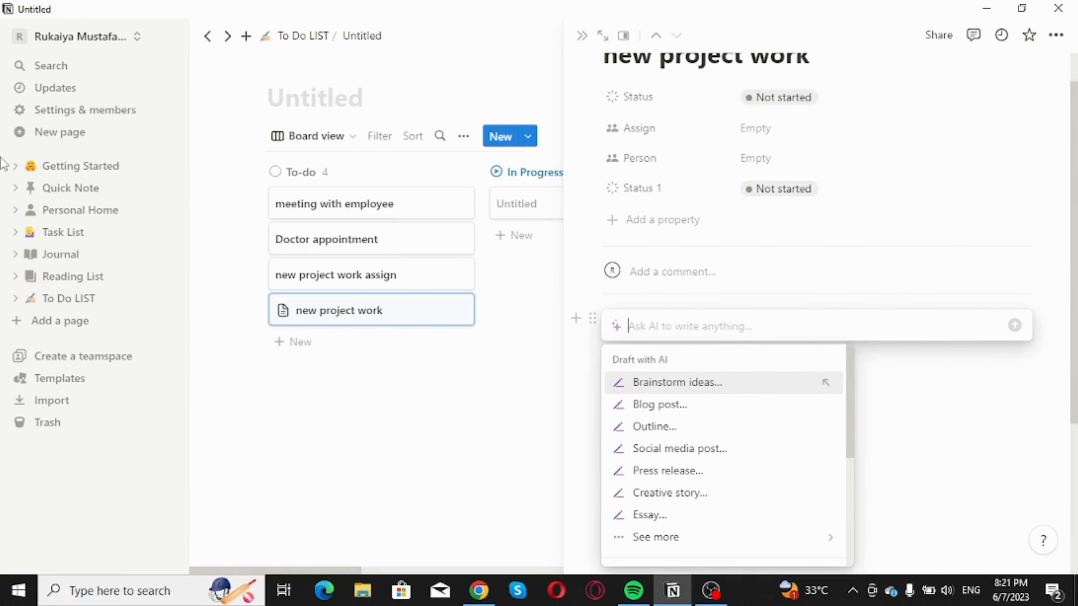
mouse_move(45, 260)
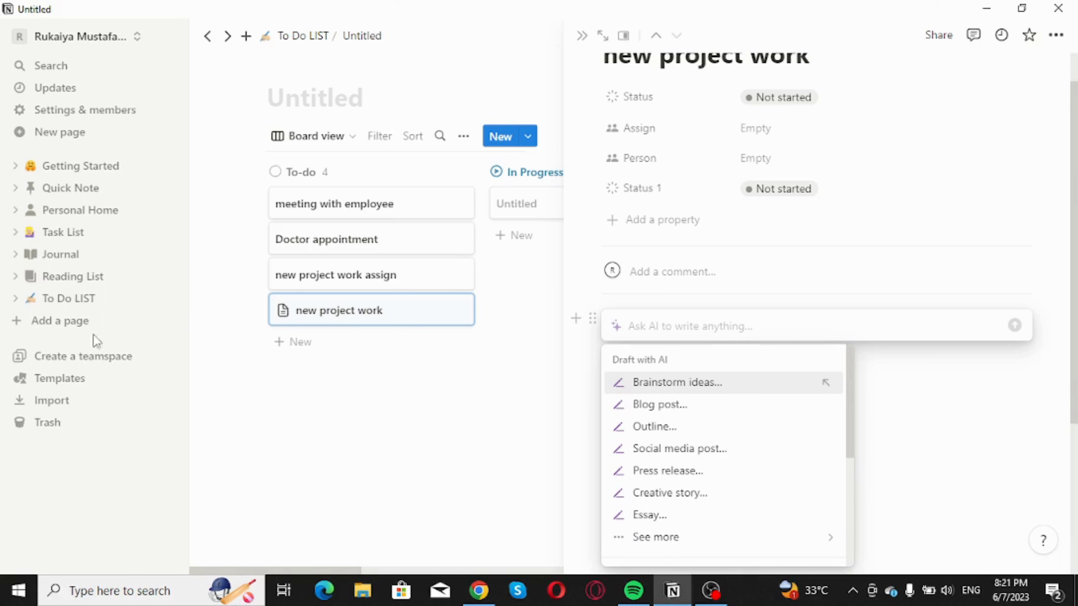
- Ask AI to 'Write a todo list about my new project' and generate the checklist
scroll("down", 3)
type("Write a todo list about")
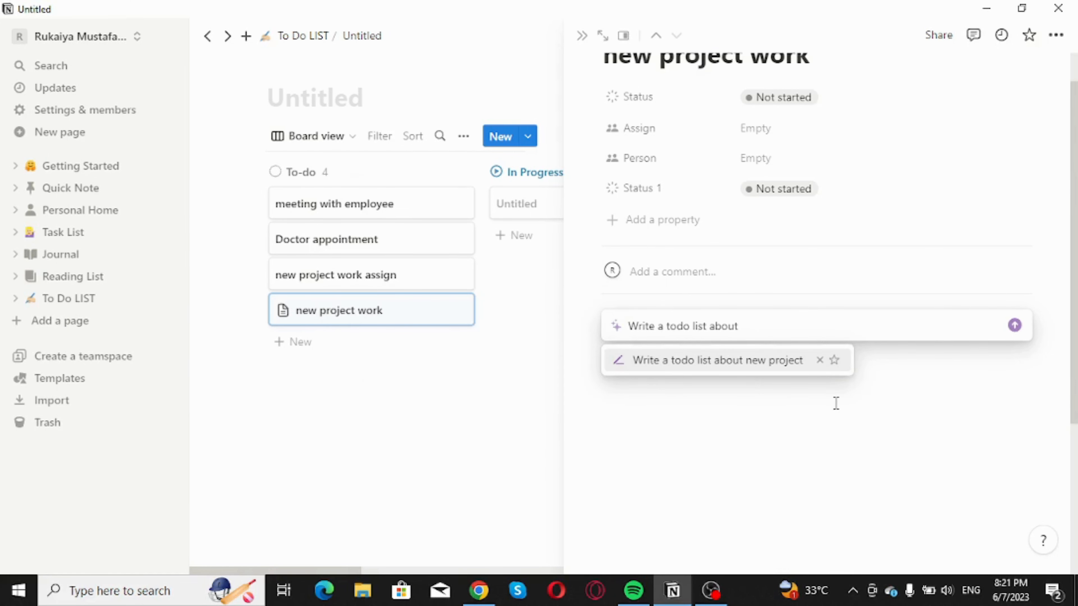
mouse_move(776, 376)
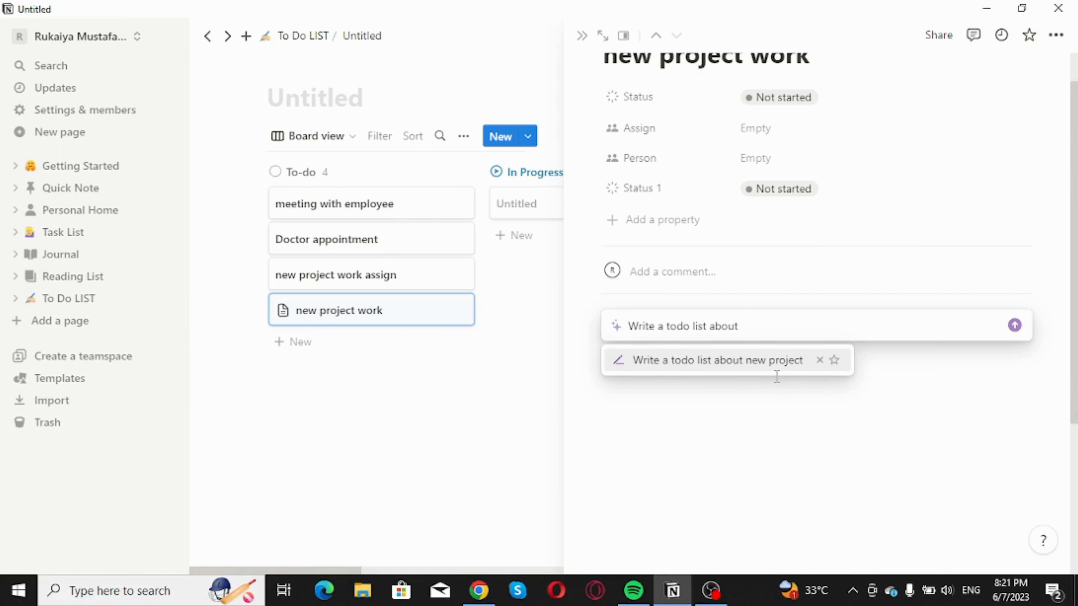
left_click(740, 326)
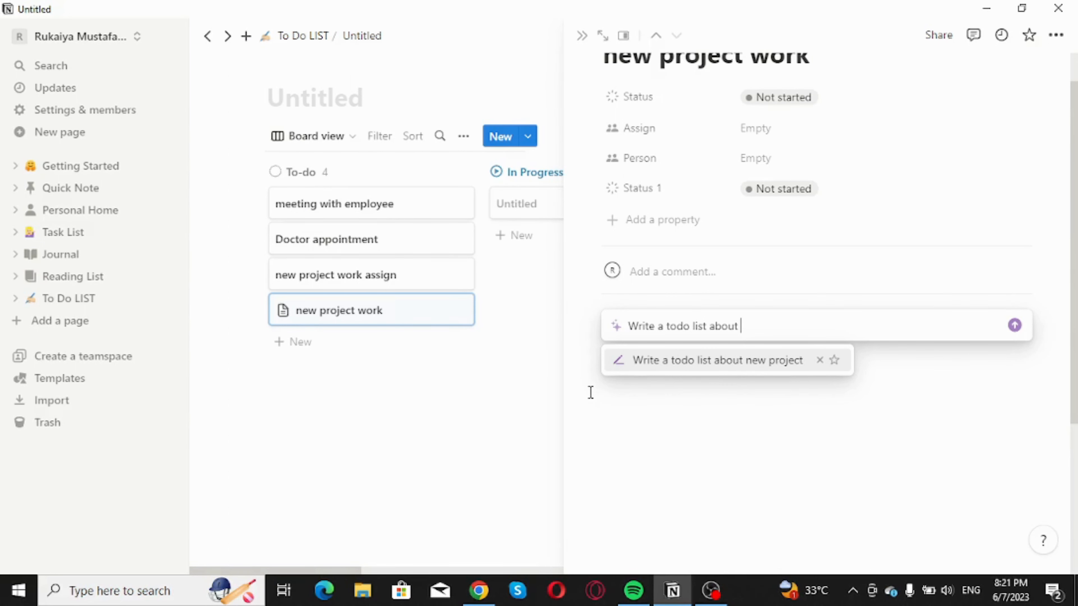
mouse_move(766, 333)
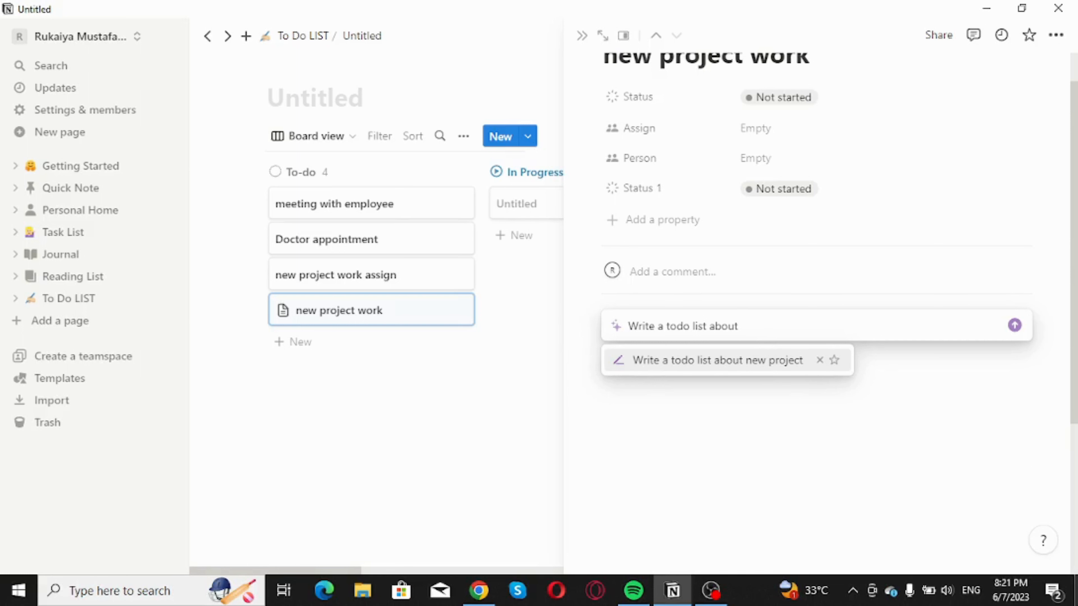
type("my new pro")
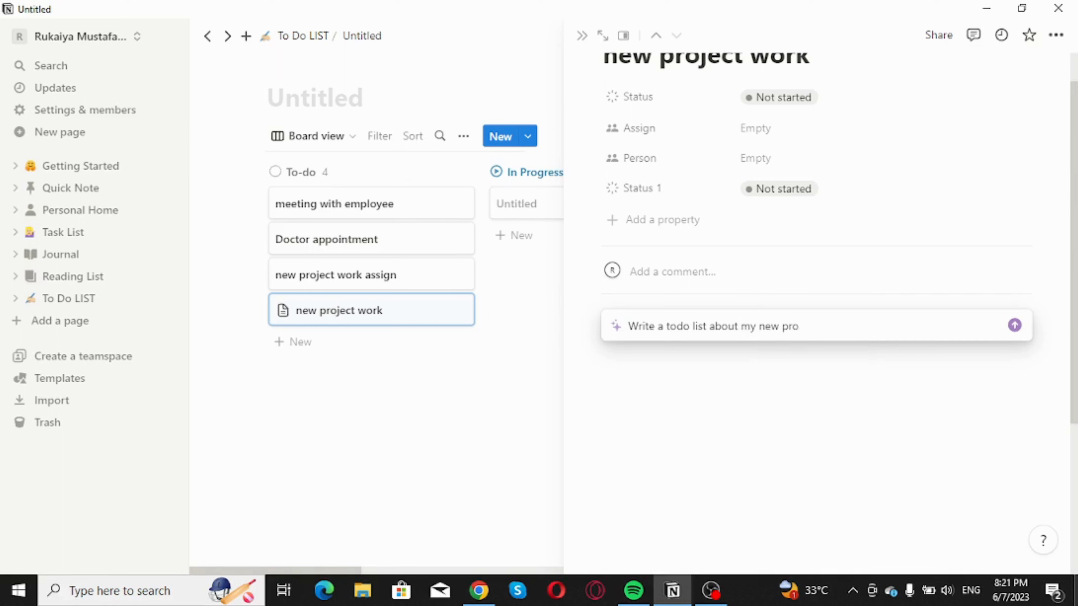
left_click(1013, 325)
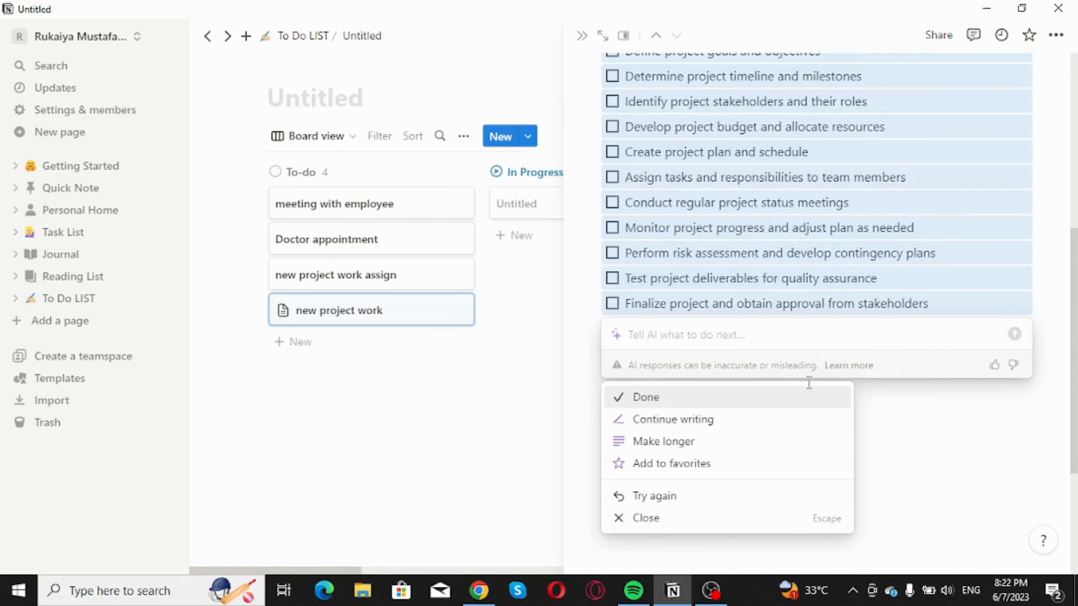
- Accept the AI checklist under 'To-Do List for New Project' on the card
scroll("down", 3)
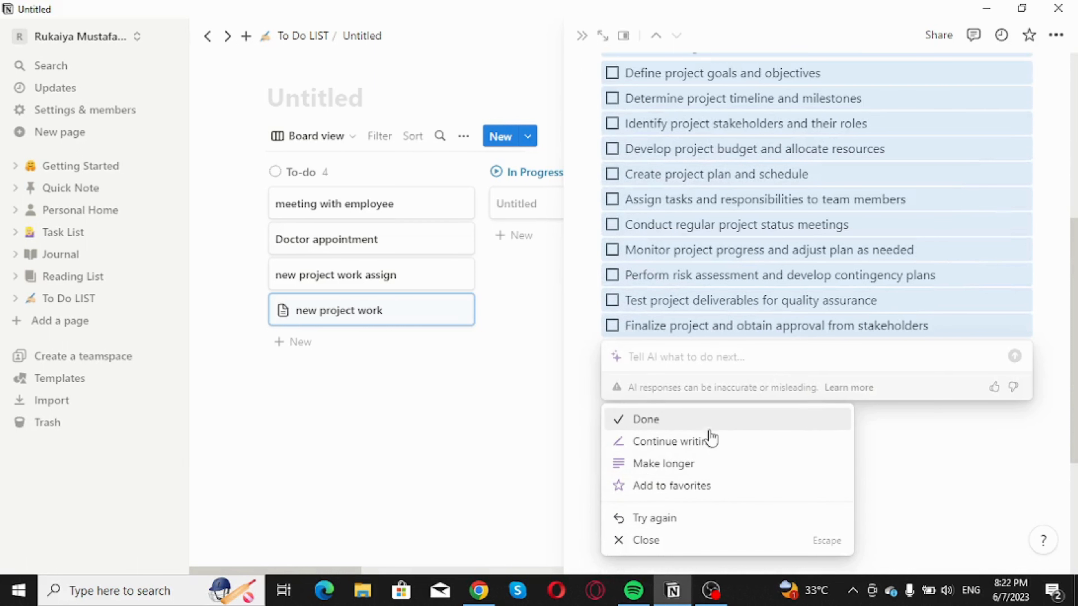
left_click(646, 419)
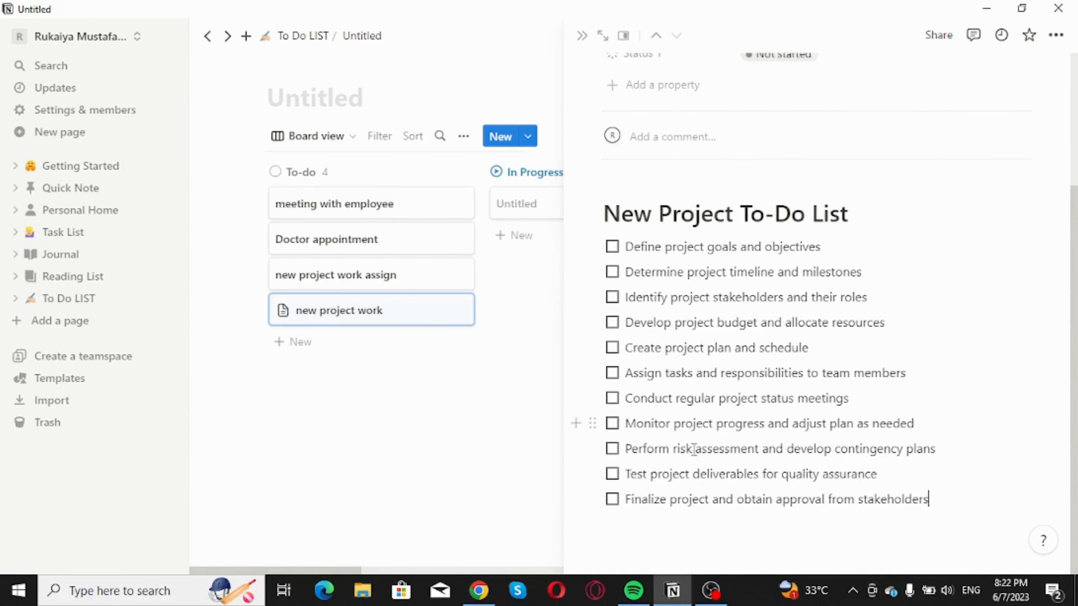
key("enter")
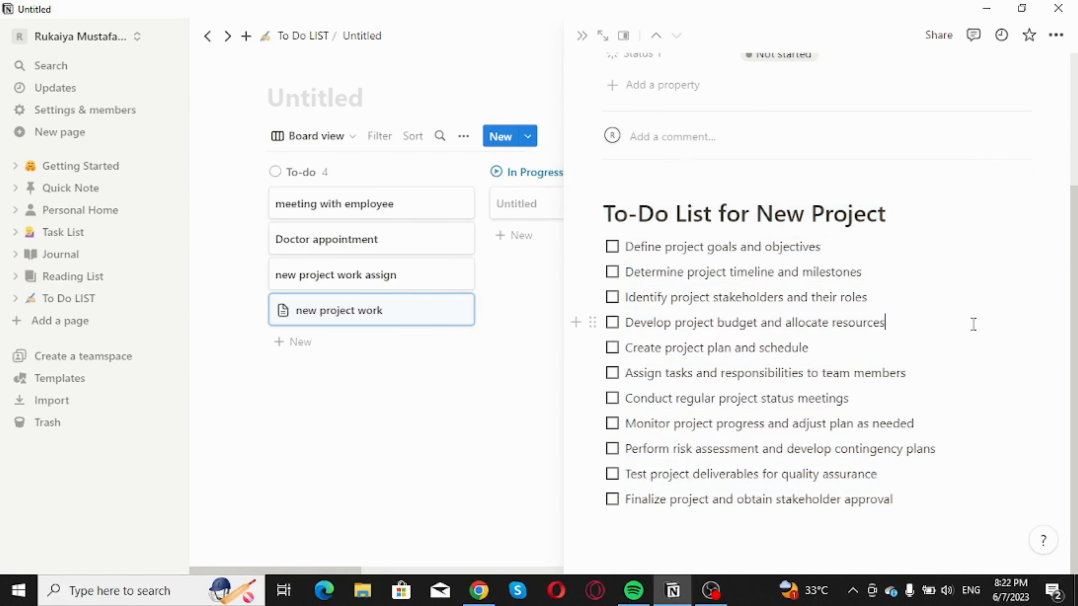
mouse_move(928, 344)
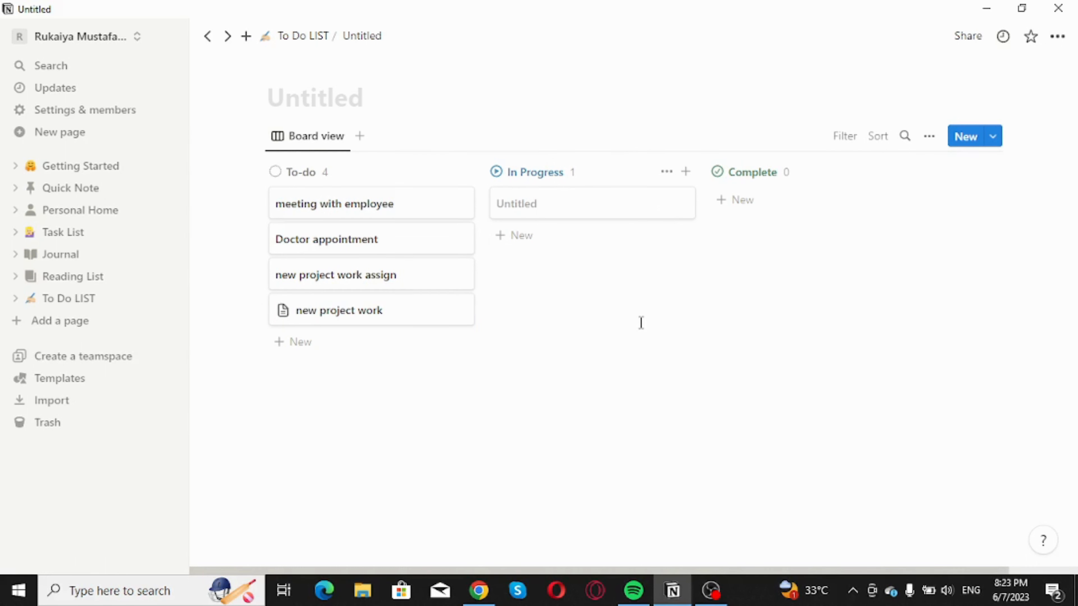
mouse_move(638, 337)
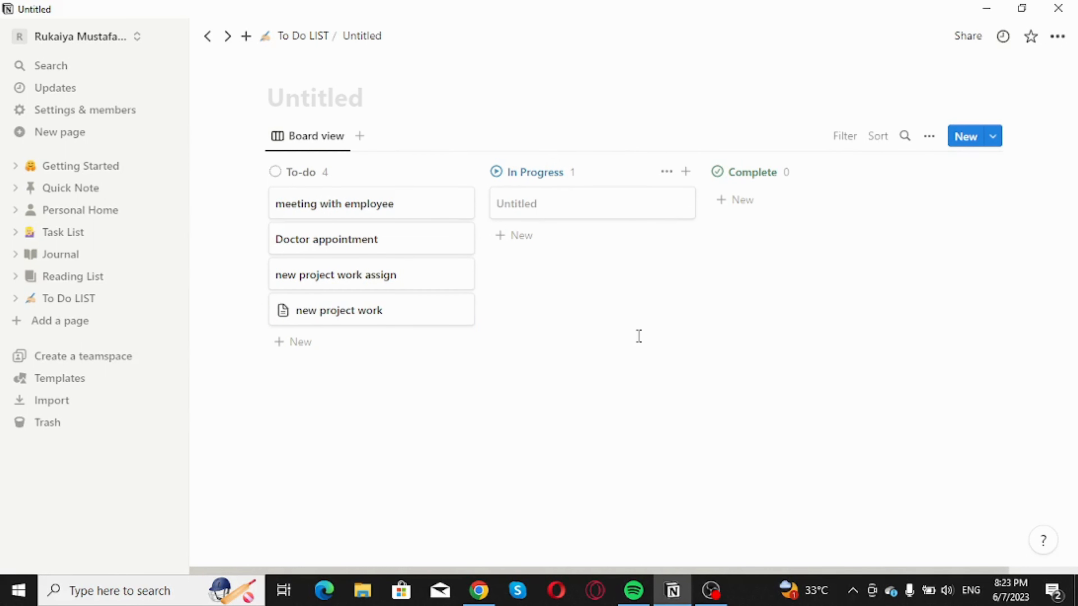